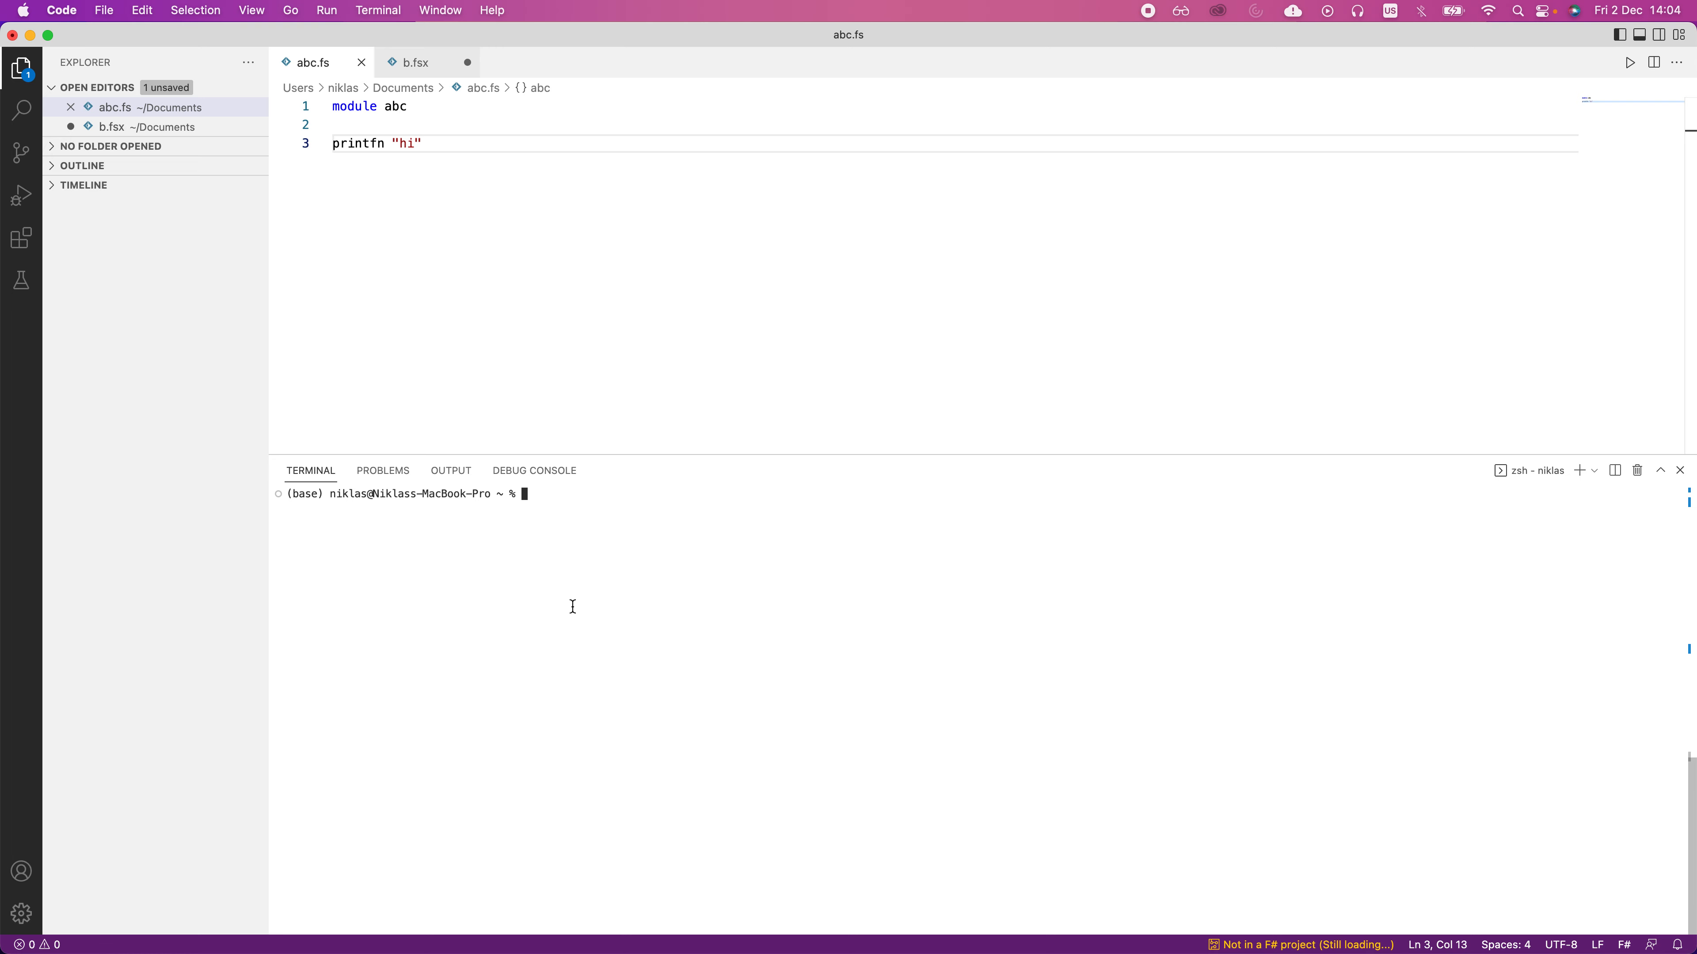
# Step: Launch fsi and evaluate let a = Some 1;;, highlighting its reported int option type
pyautogui.write('fsi')
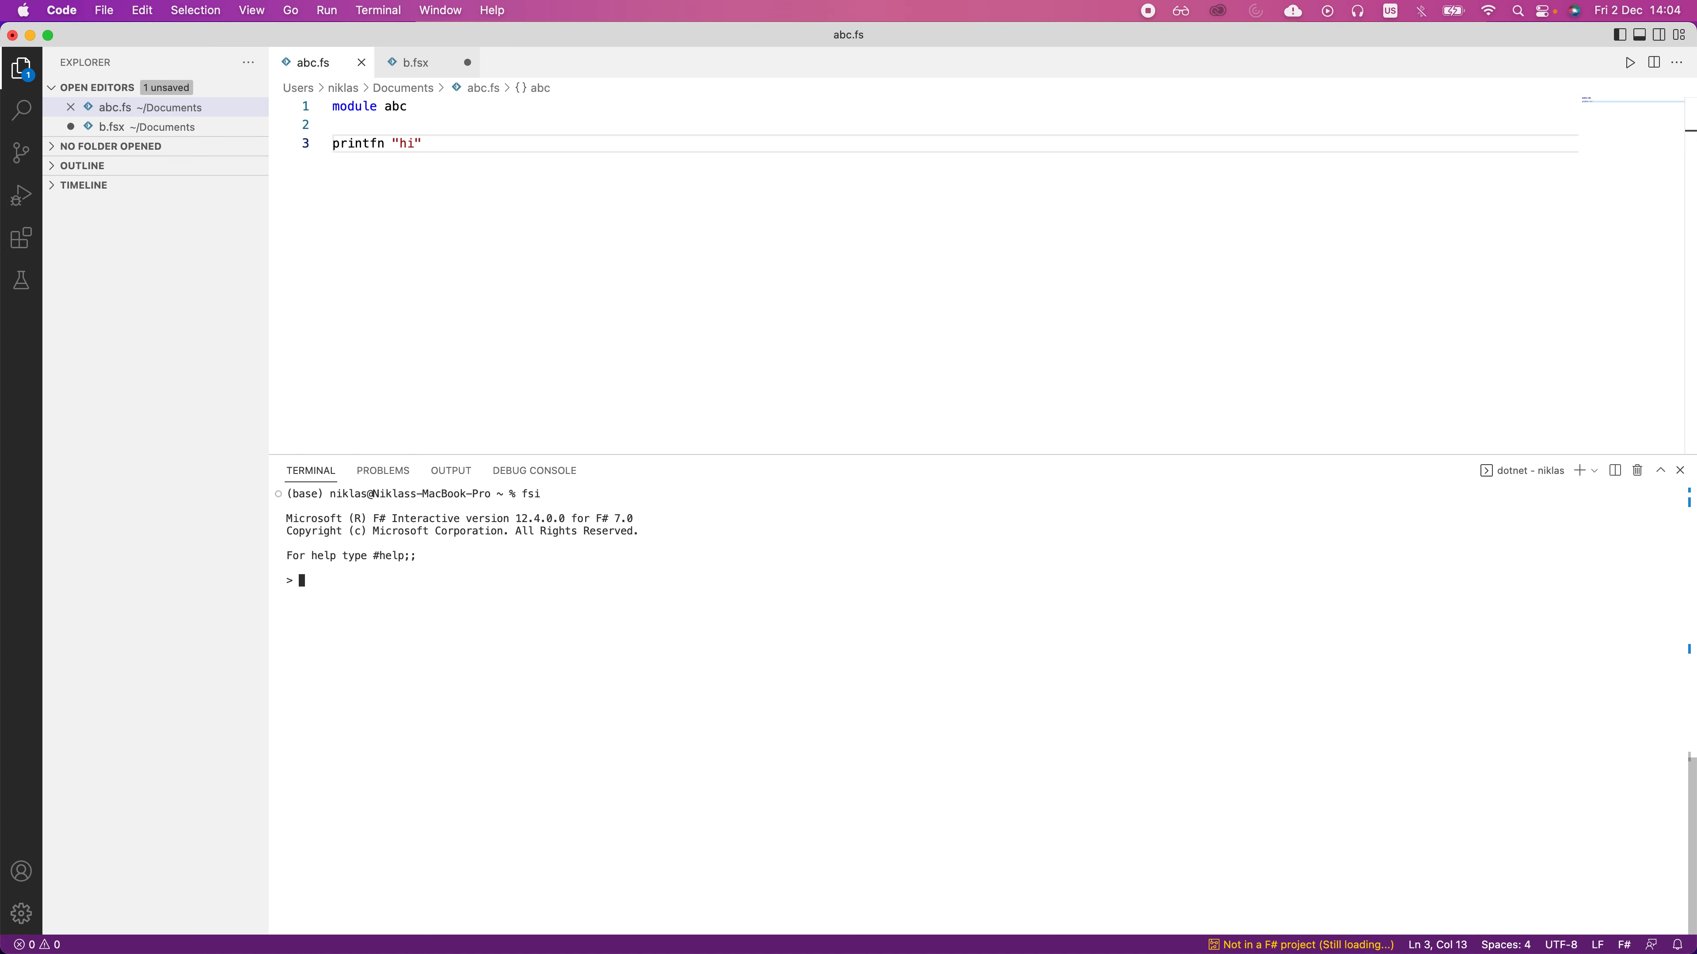
pyautogui.write('let')
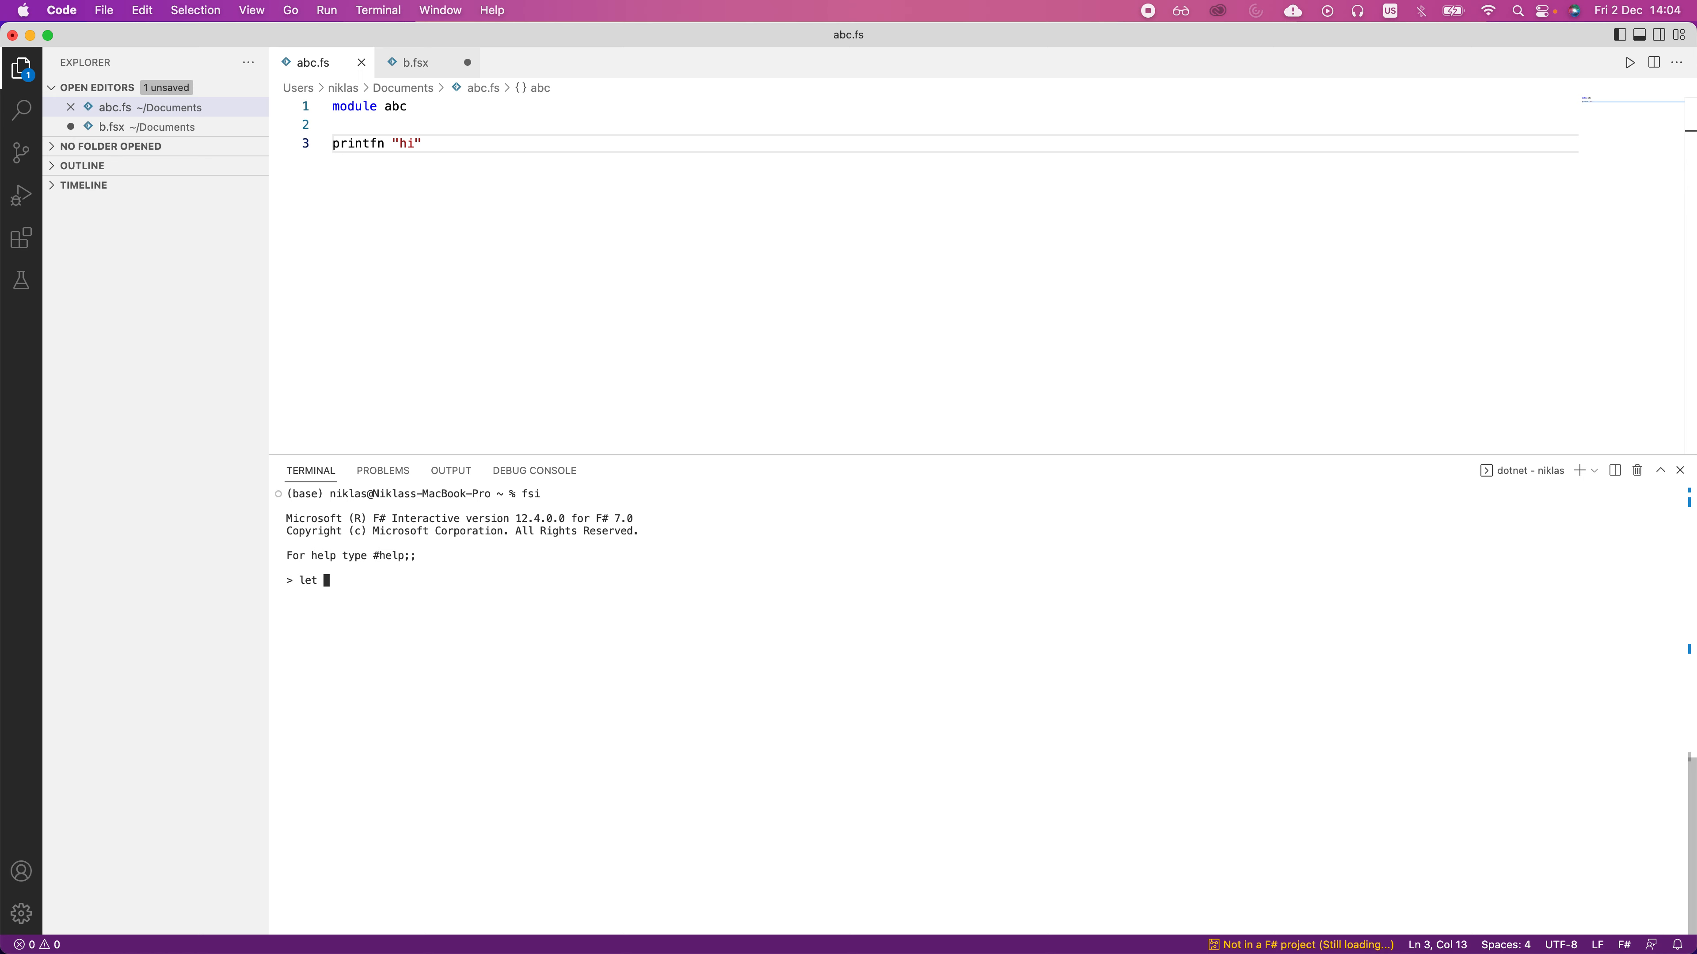
pyautogui.write('a =')
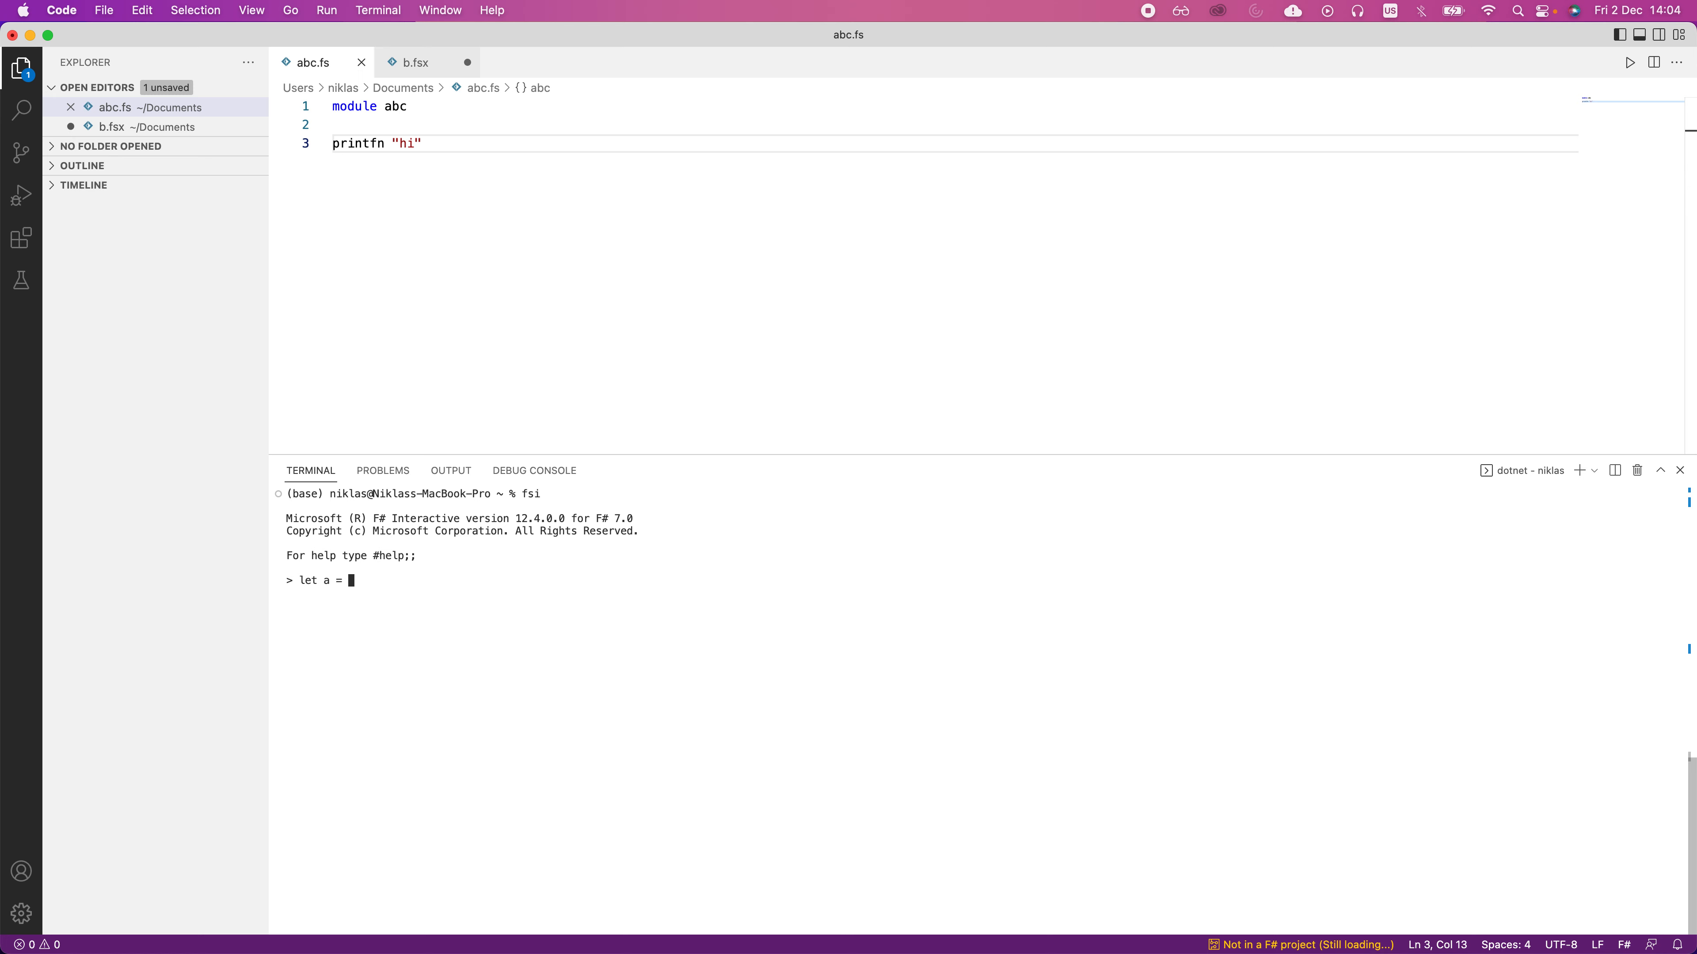
pyautogui.write('Some 1;;')
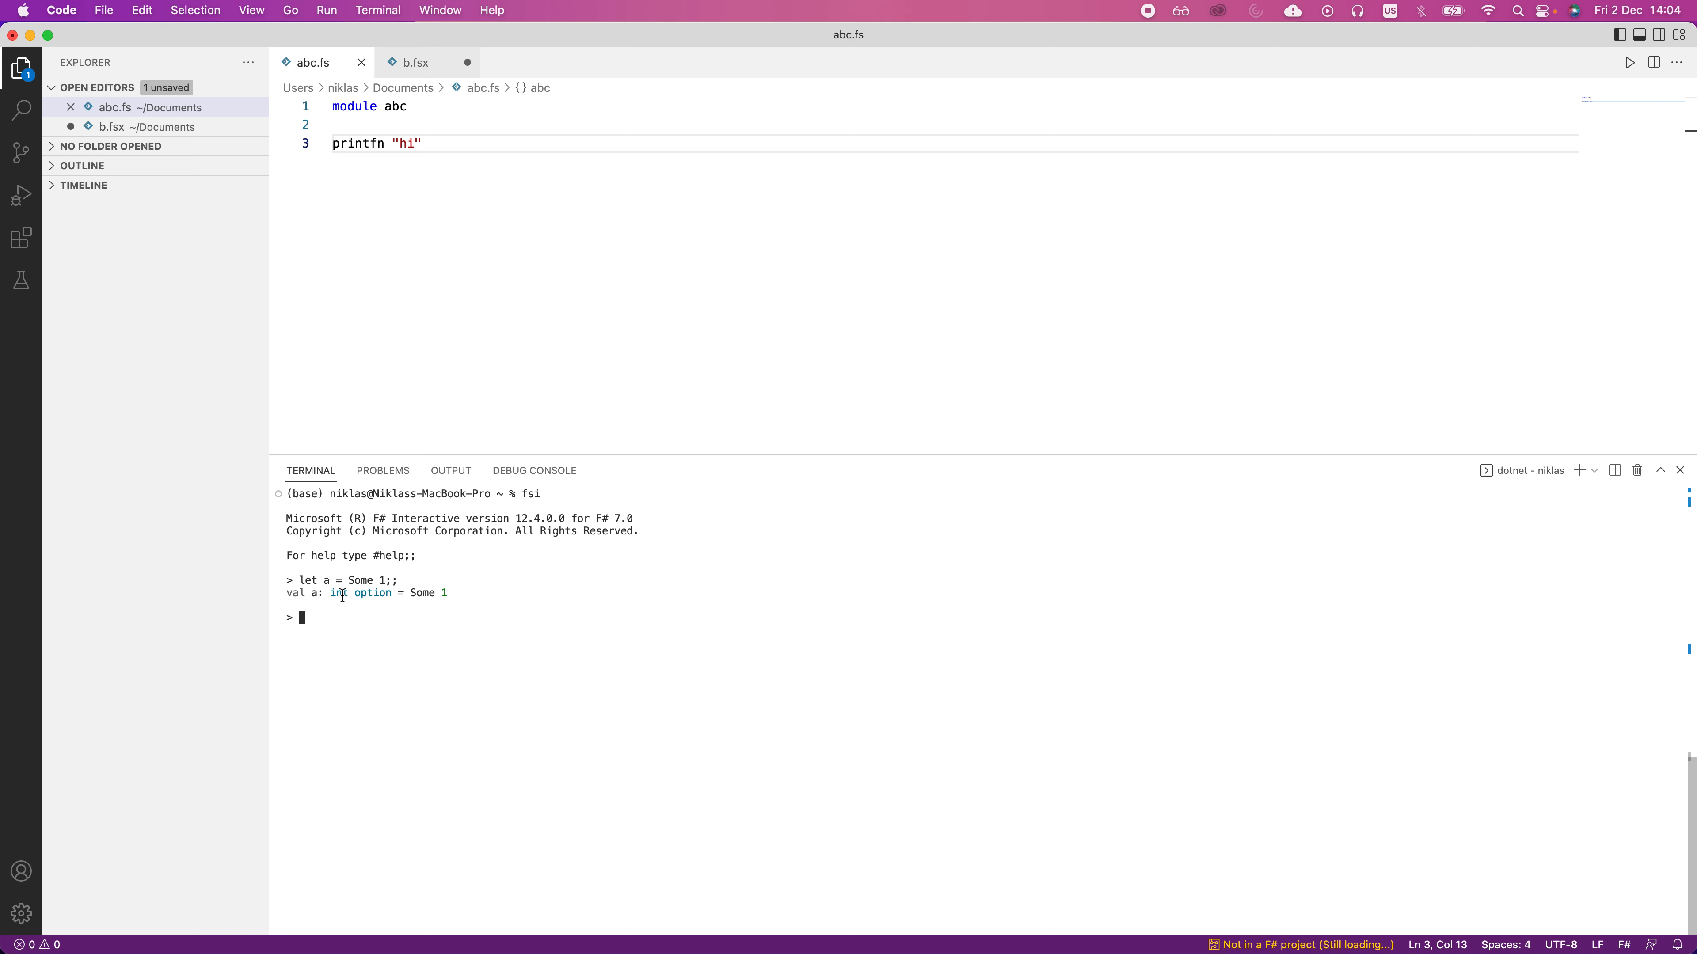
pyautogui.doubleClick(423, 593)
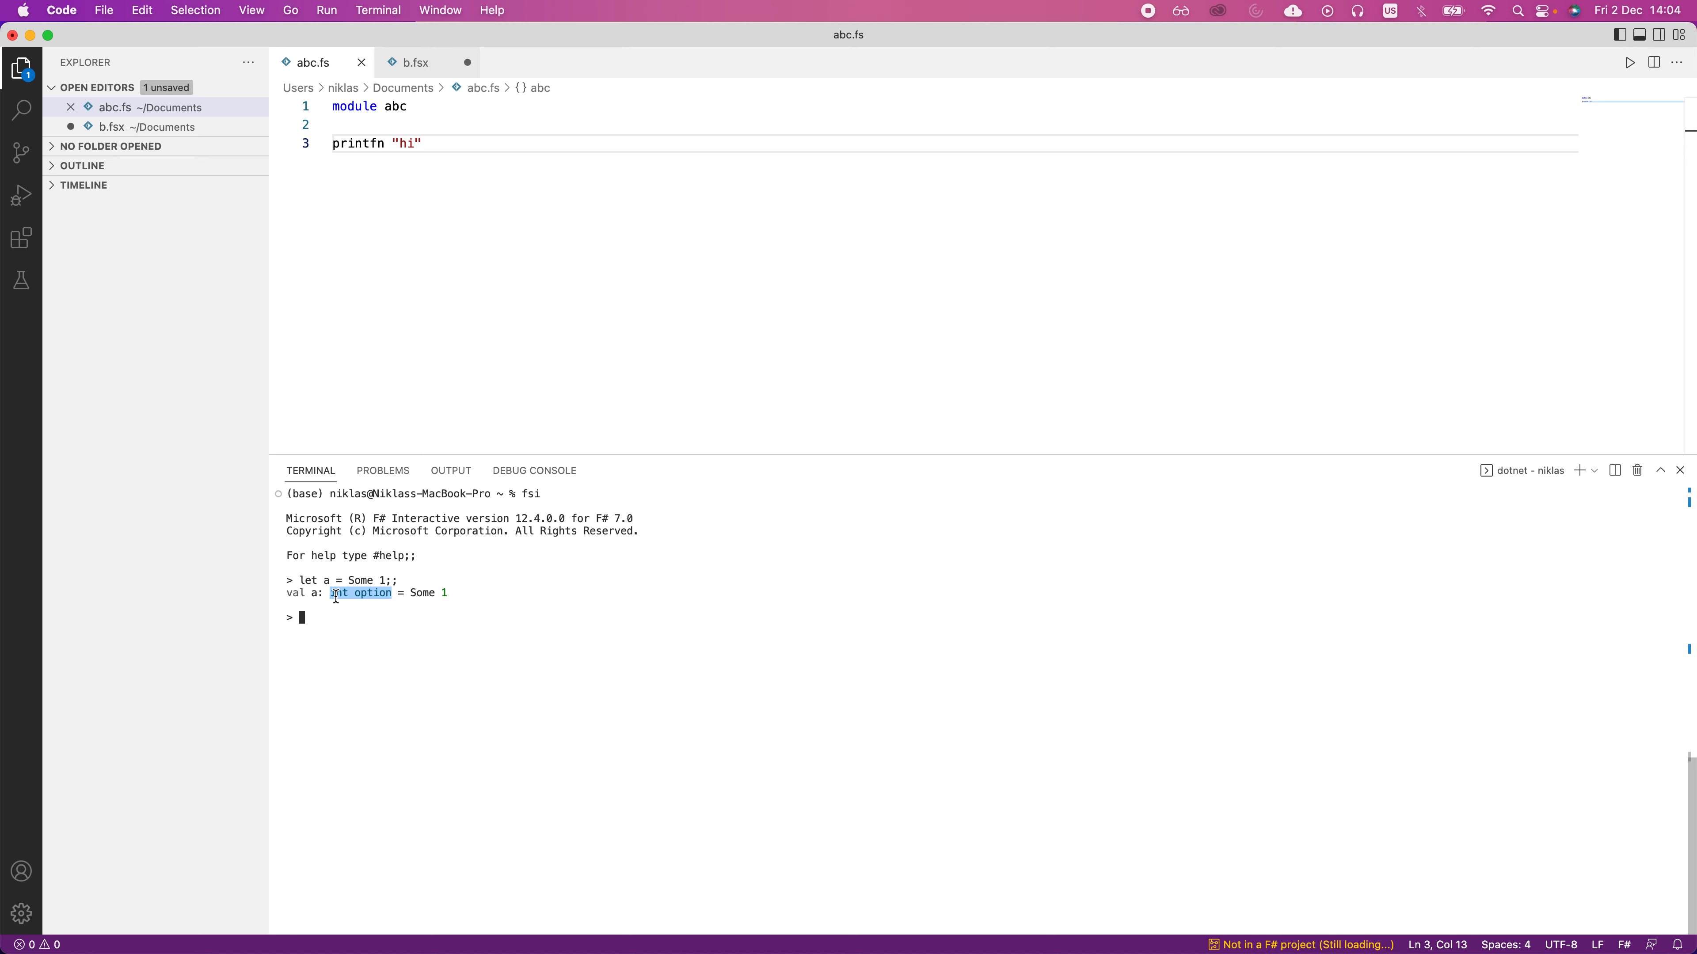
pyautogui.click(338, 609)
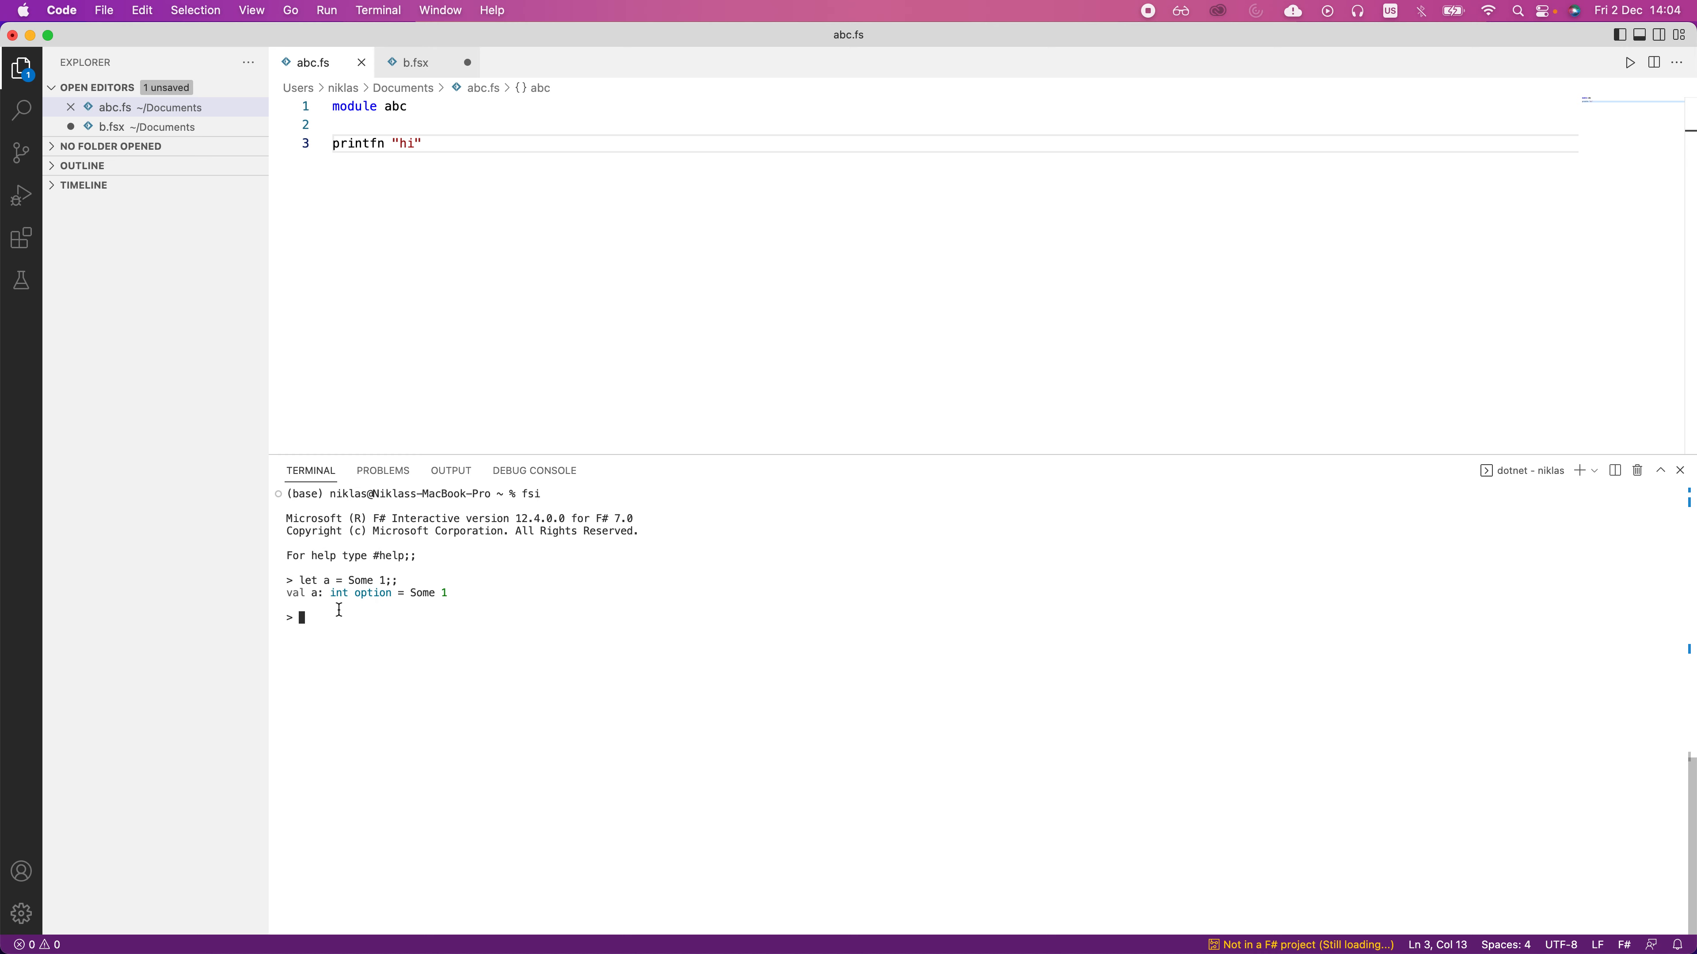
pyautogui.moveTo(366, 582)
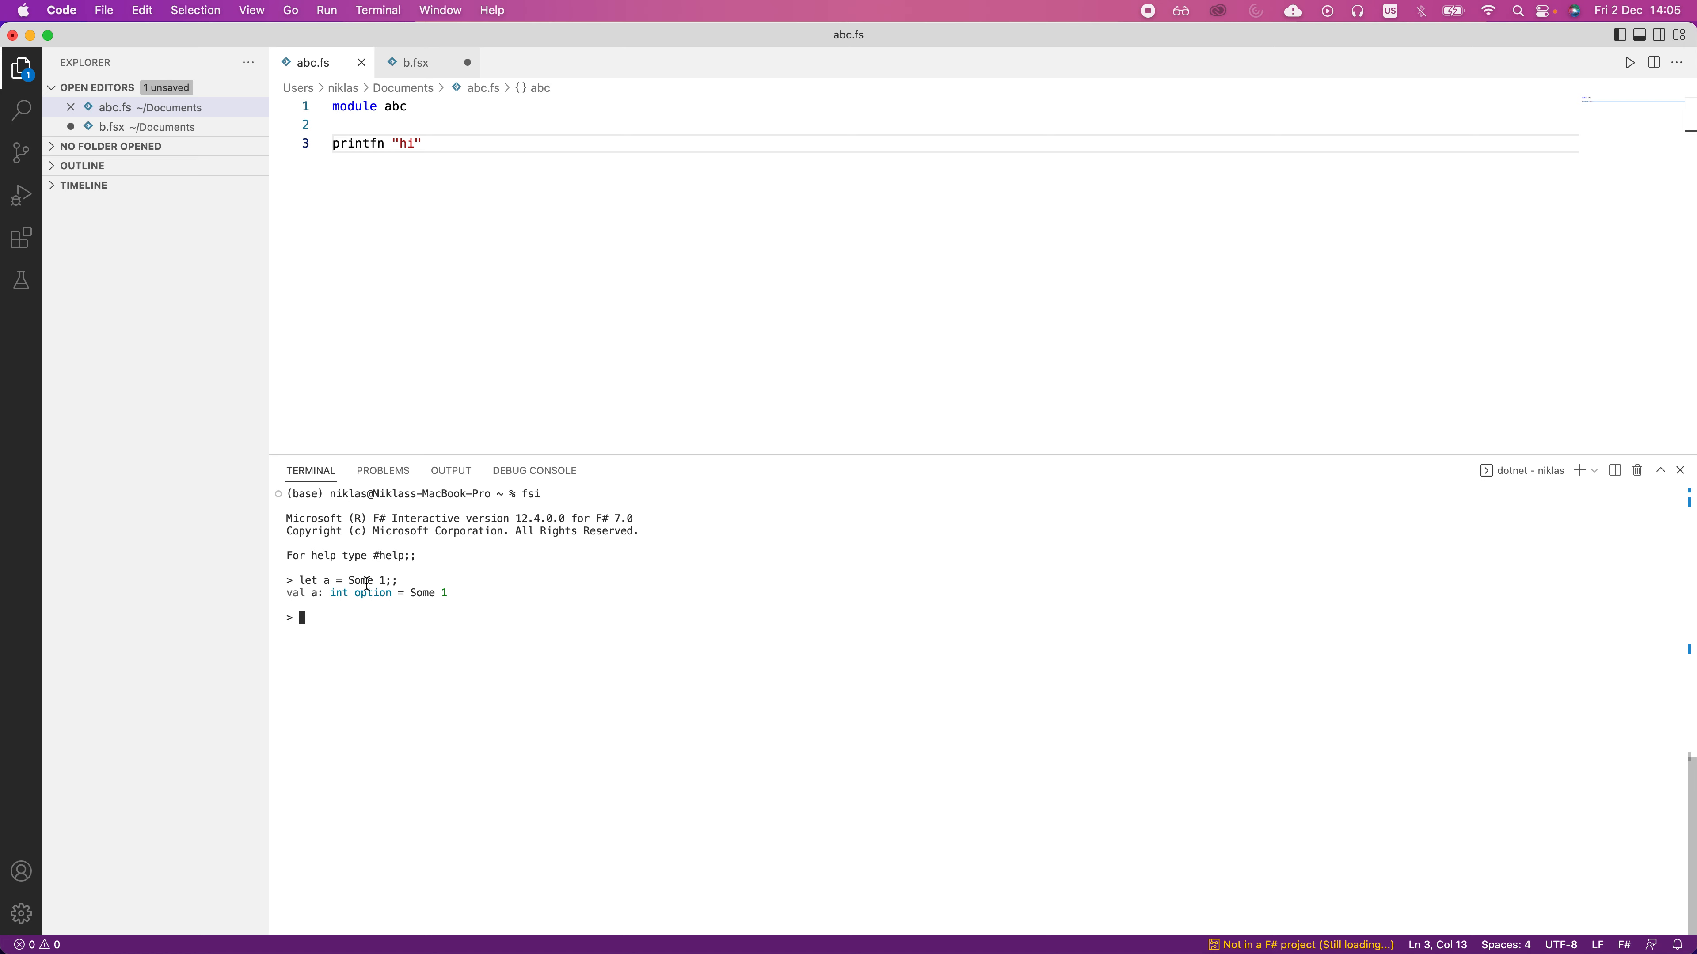
pyautogui.moveTo(405, 609)
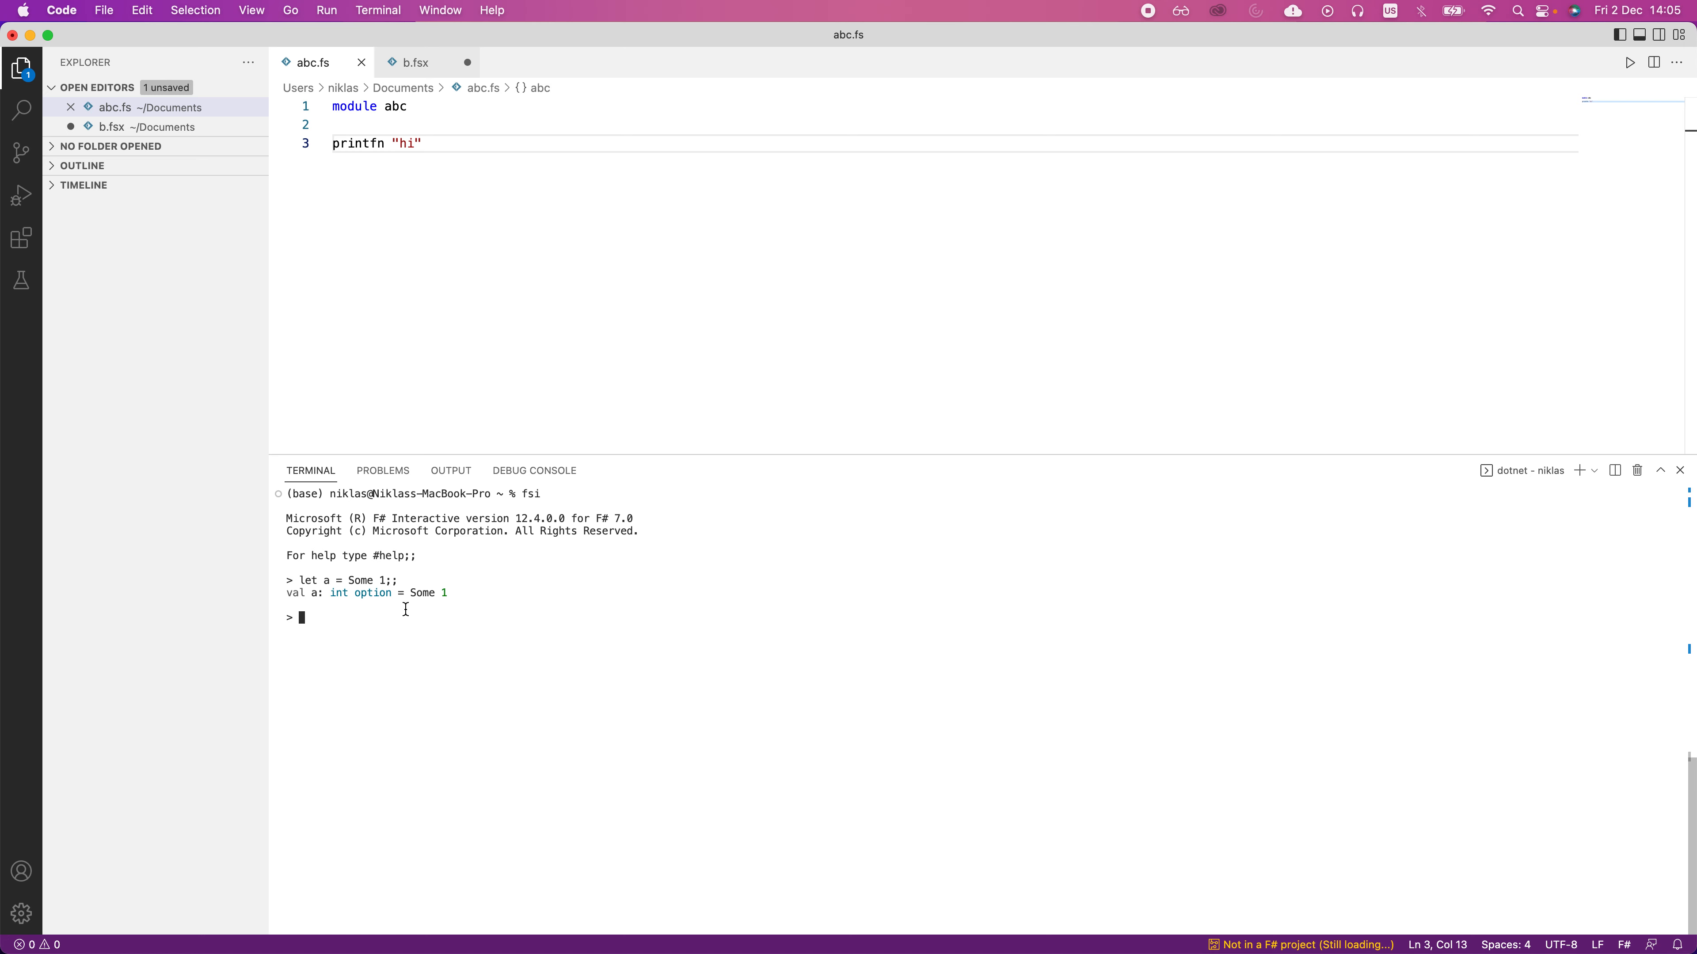
# Step: Evaluate let b : int option = None;; so b is an int option holding None
pyautogui.write('let')
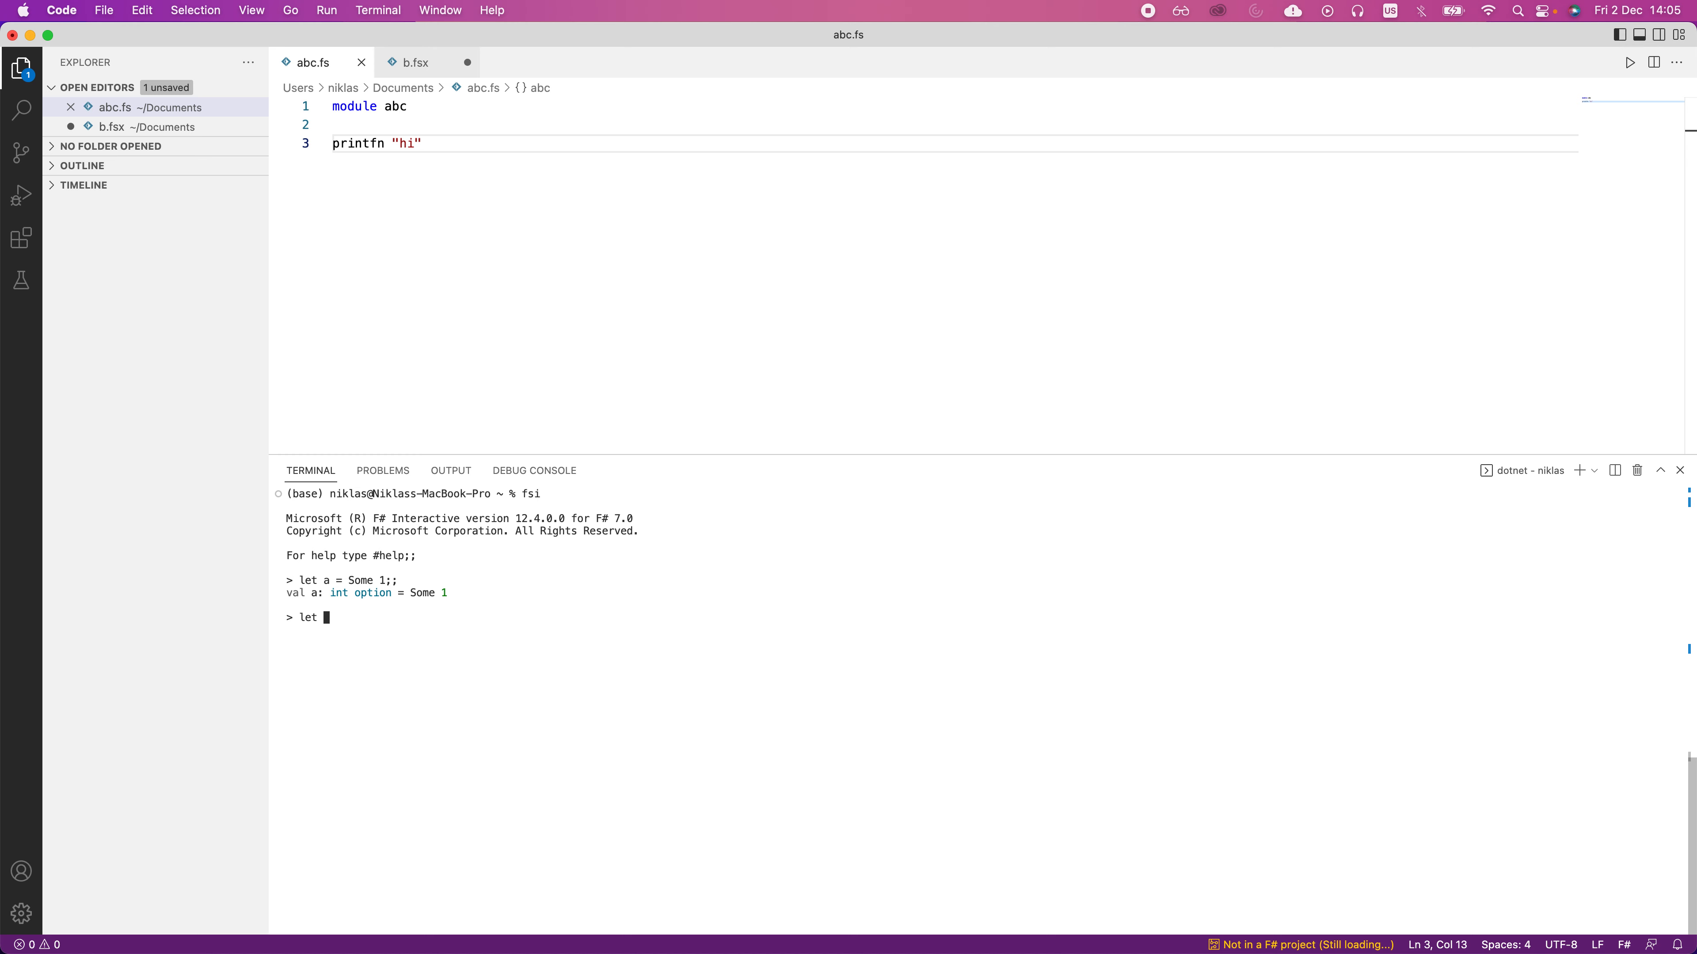
pyautogui.write('b')
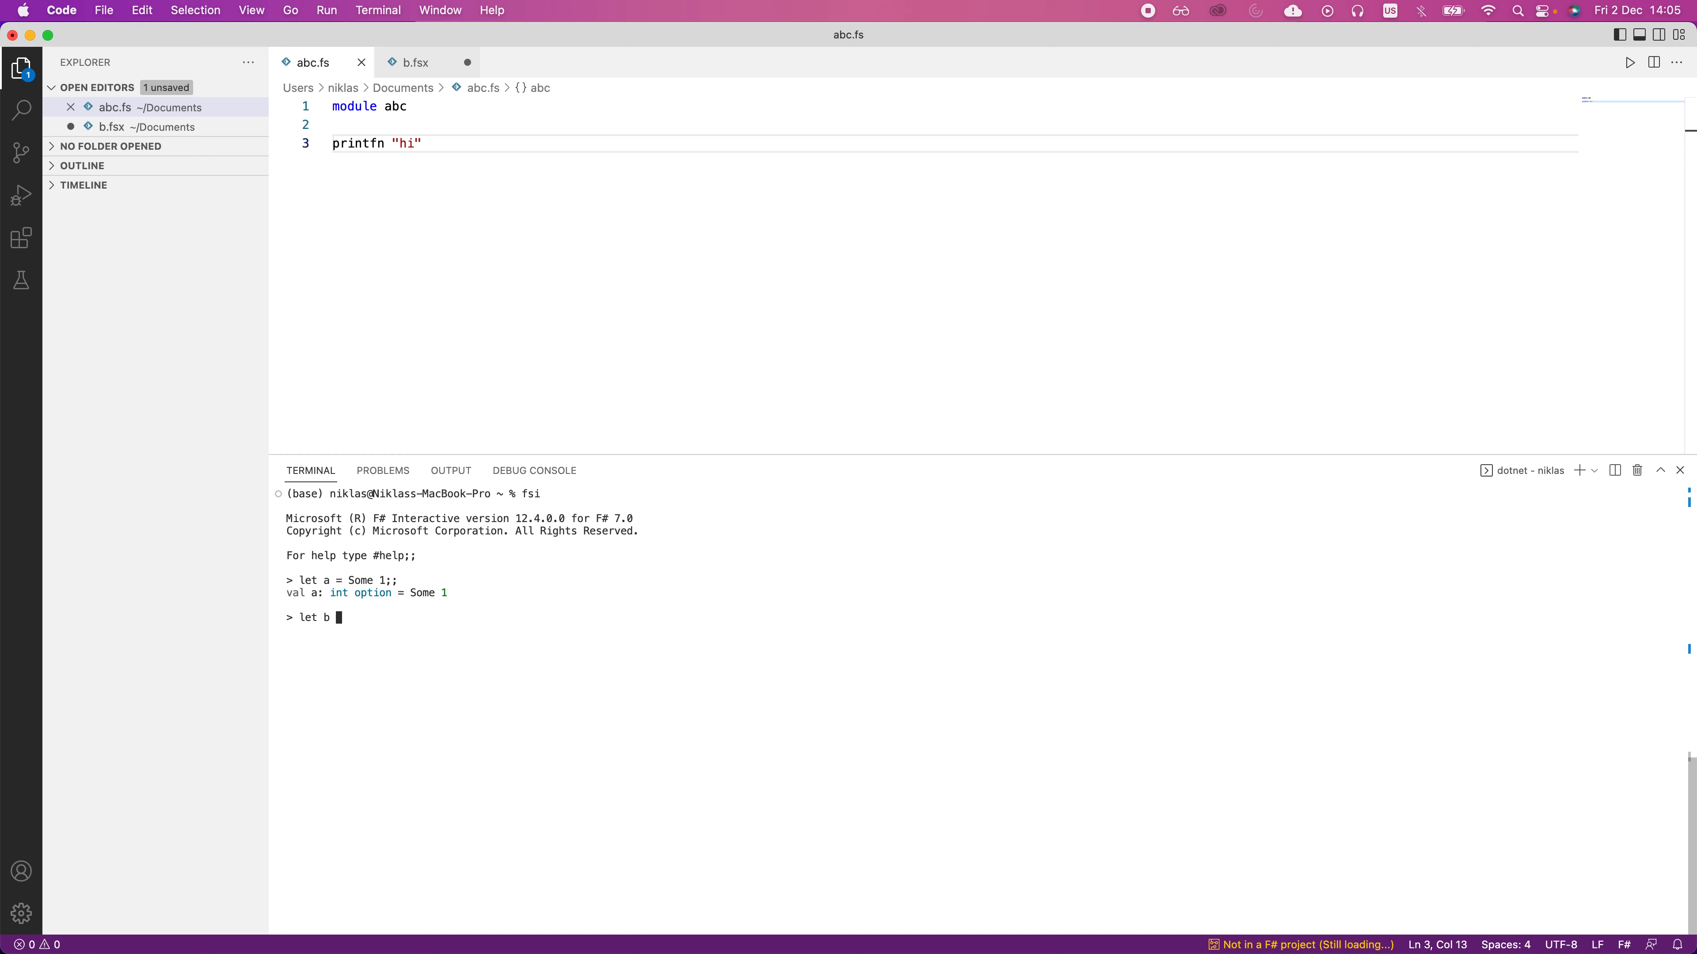
pyautogui.write('None')
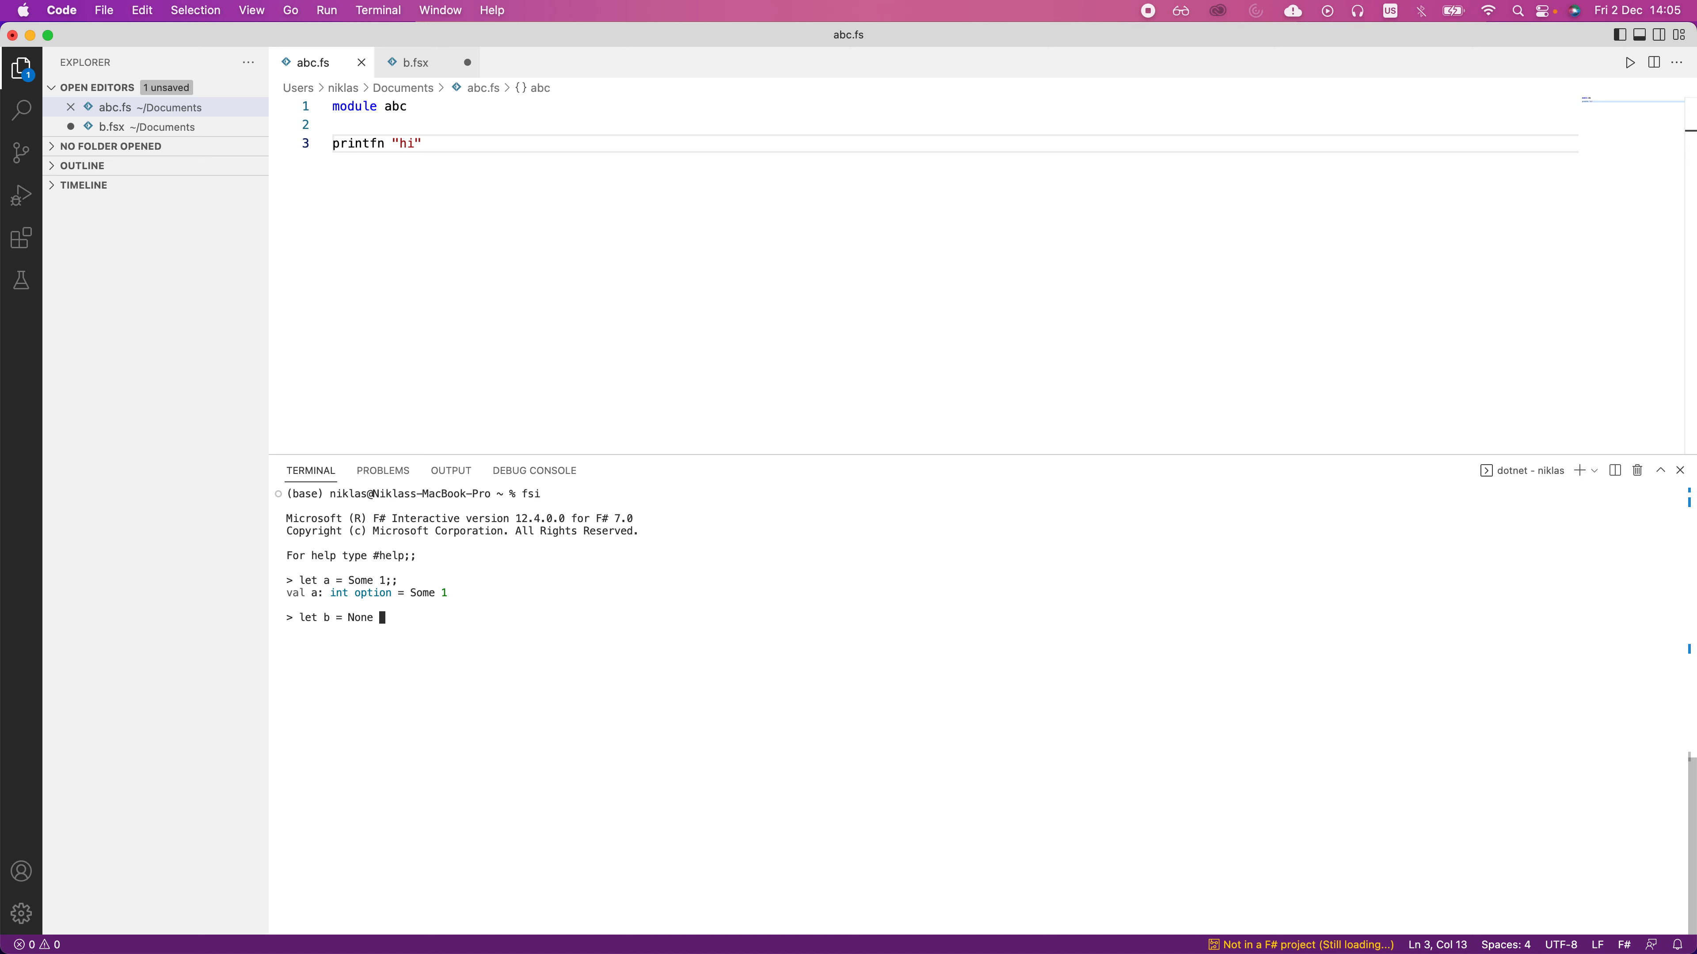
pyautogui.write(';;')
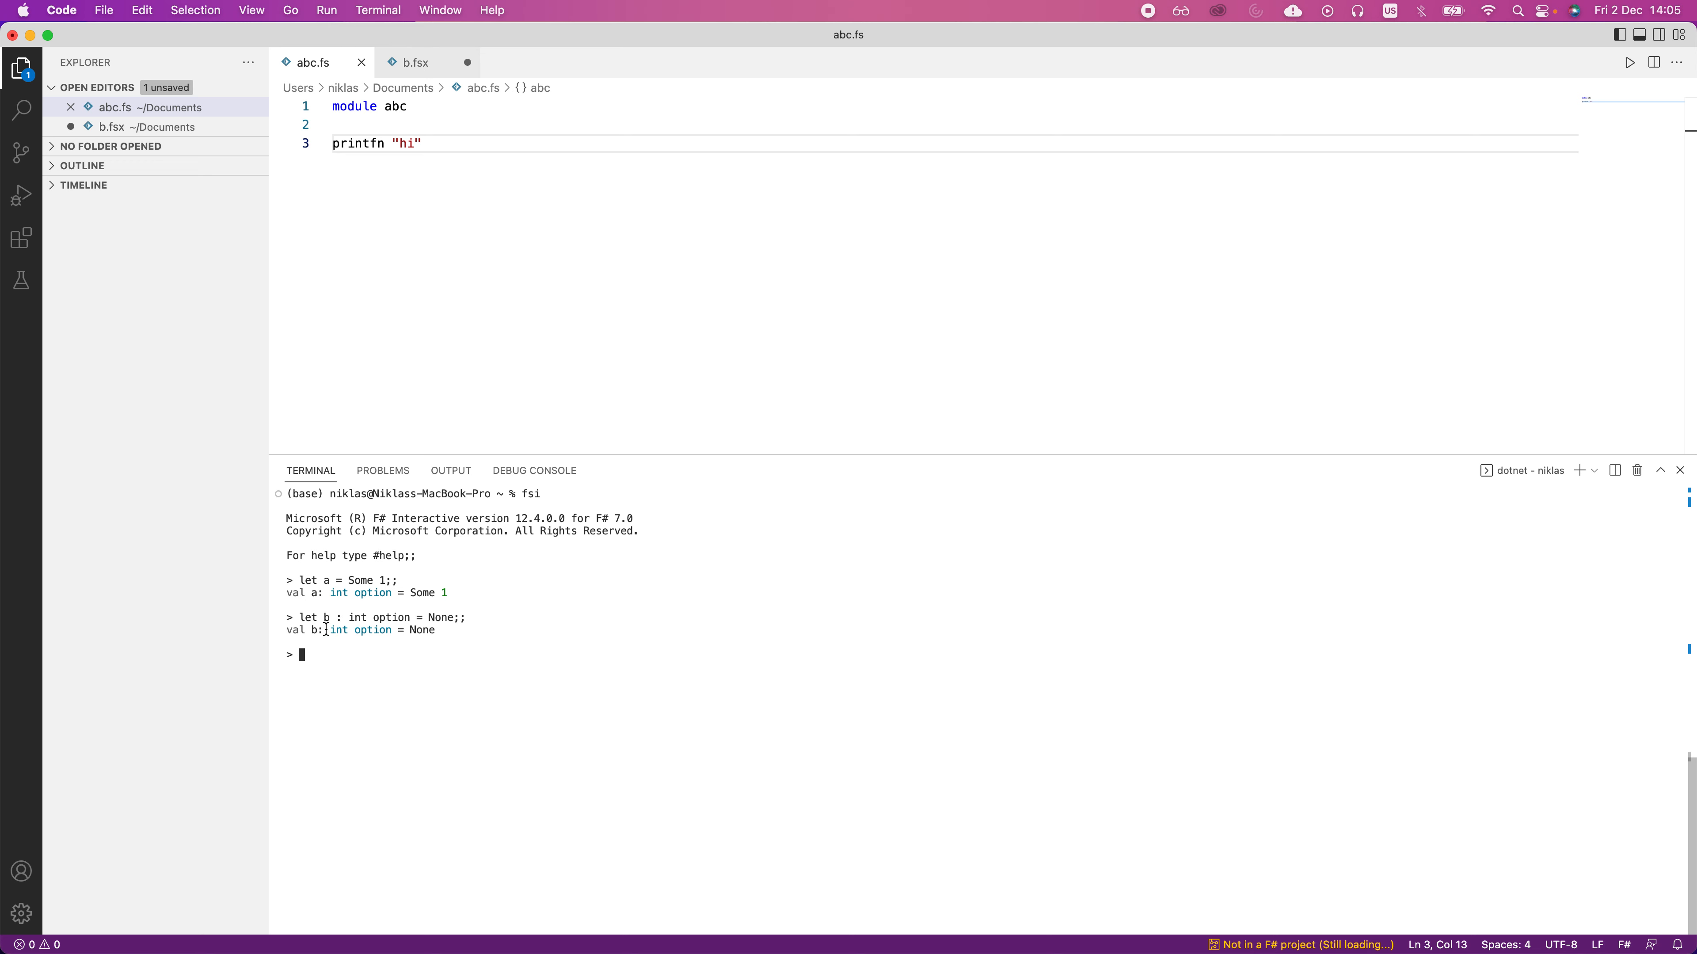
pyautogui.moveTo(409, 631)
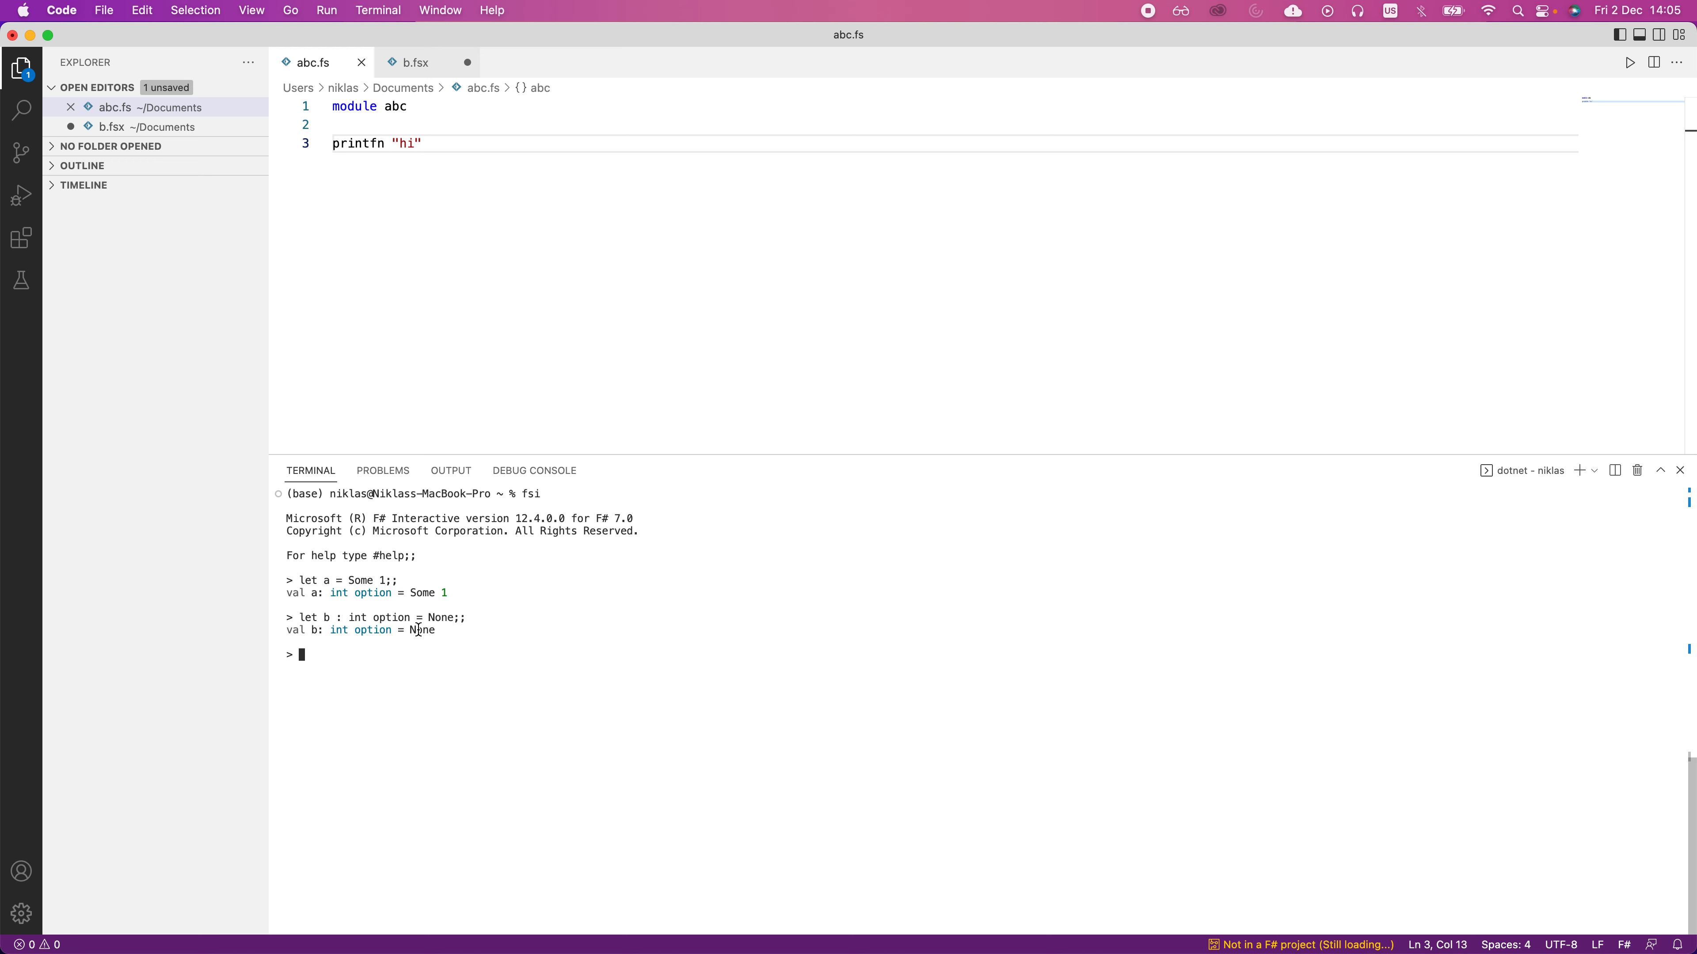
# Step: Begin func xOption as a match on xOption with its first case bar
pyautogui.write('let')
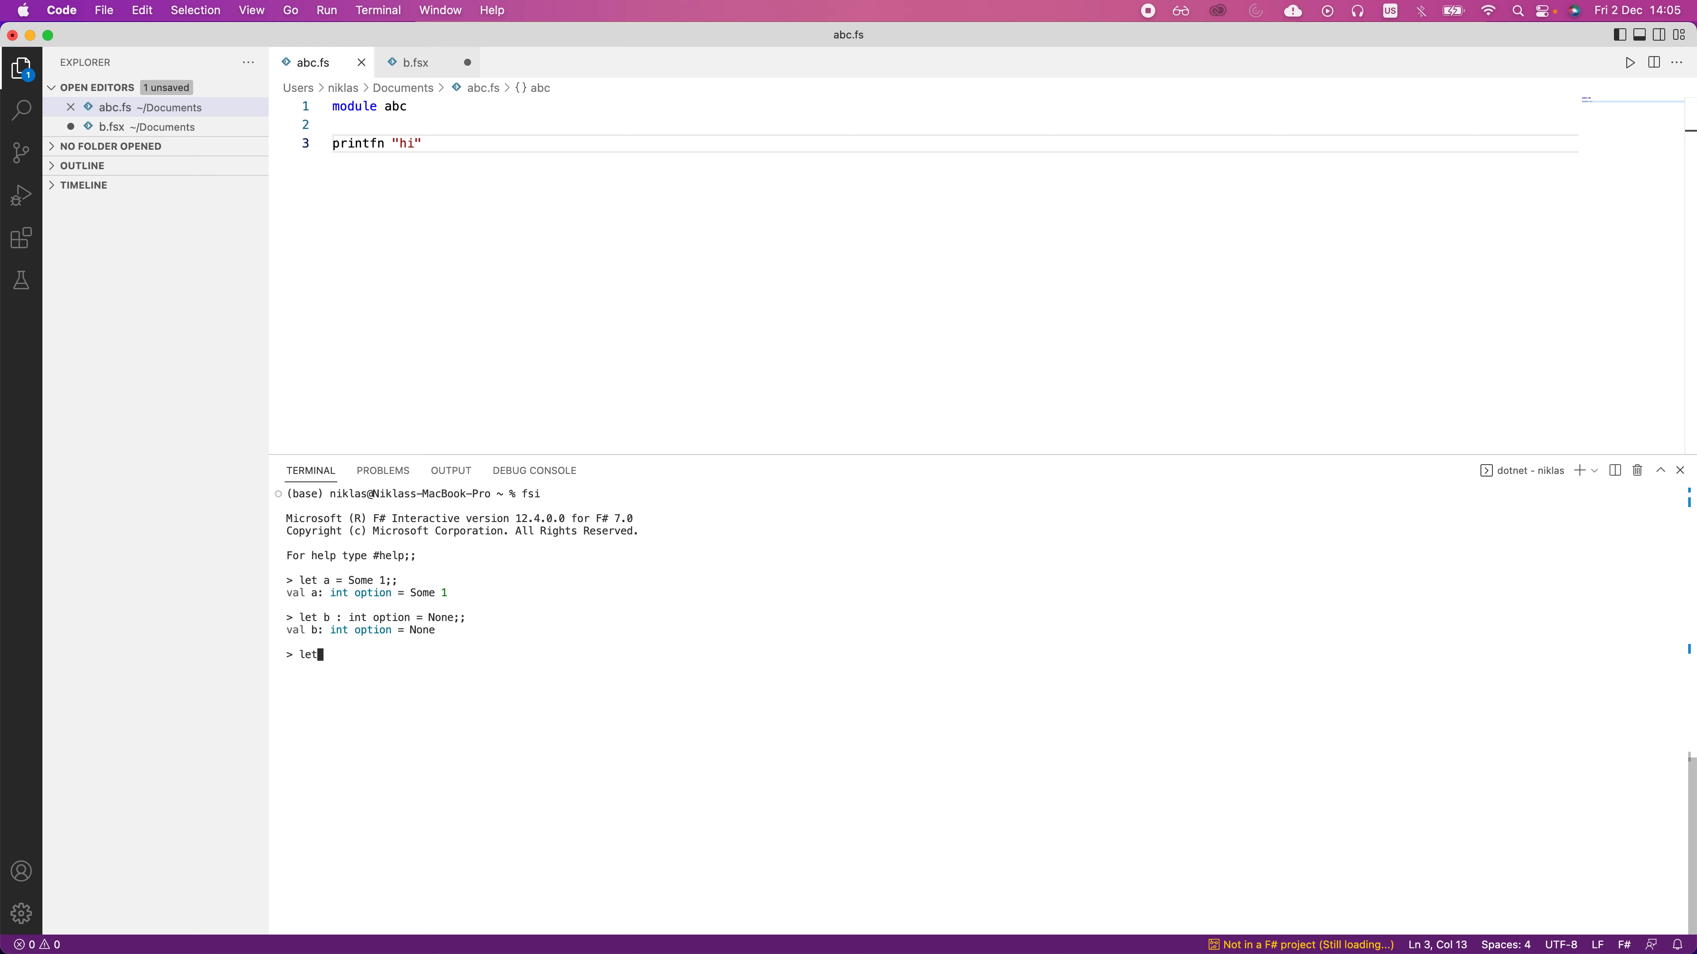
pyautogui.write('func')
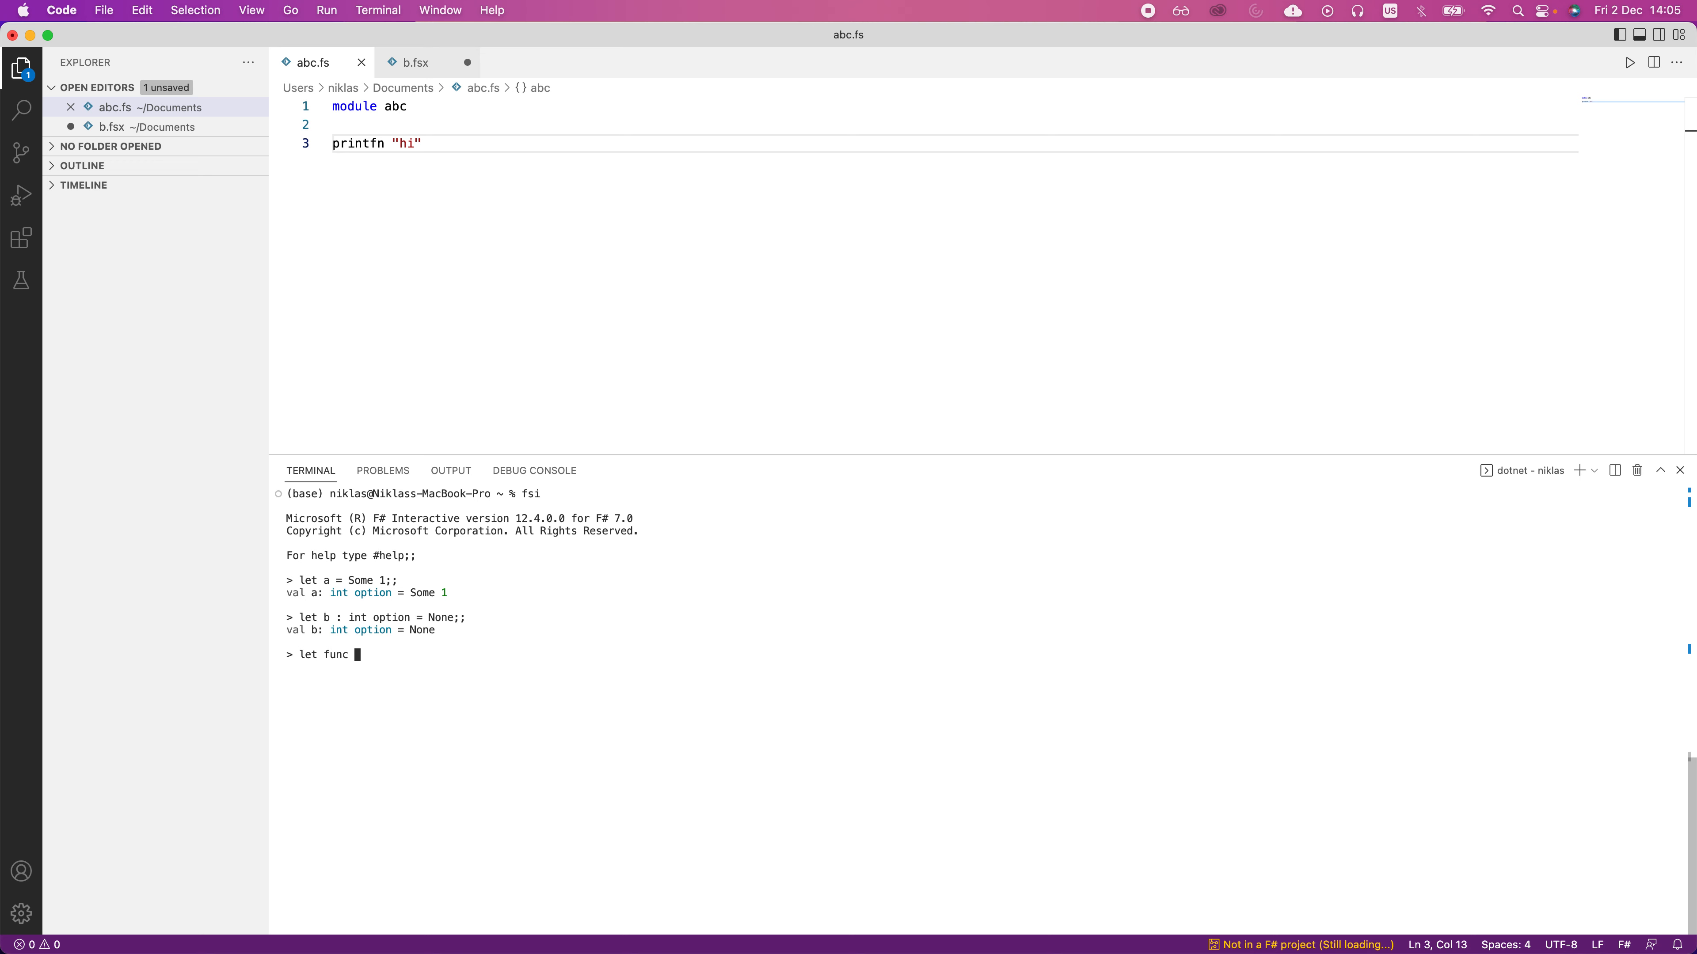
pyautogui.write('xOption =')
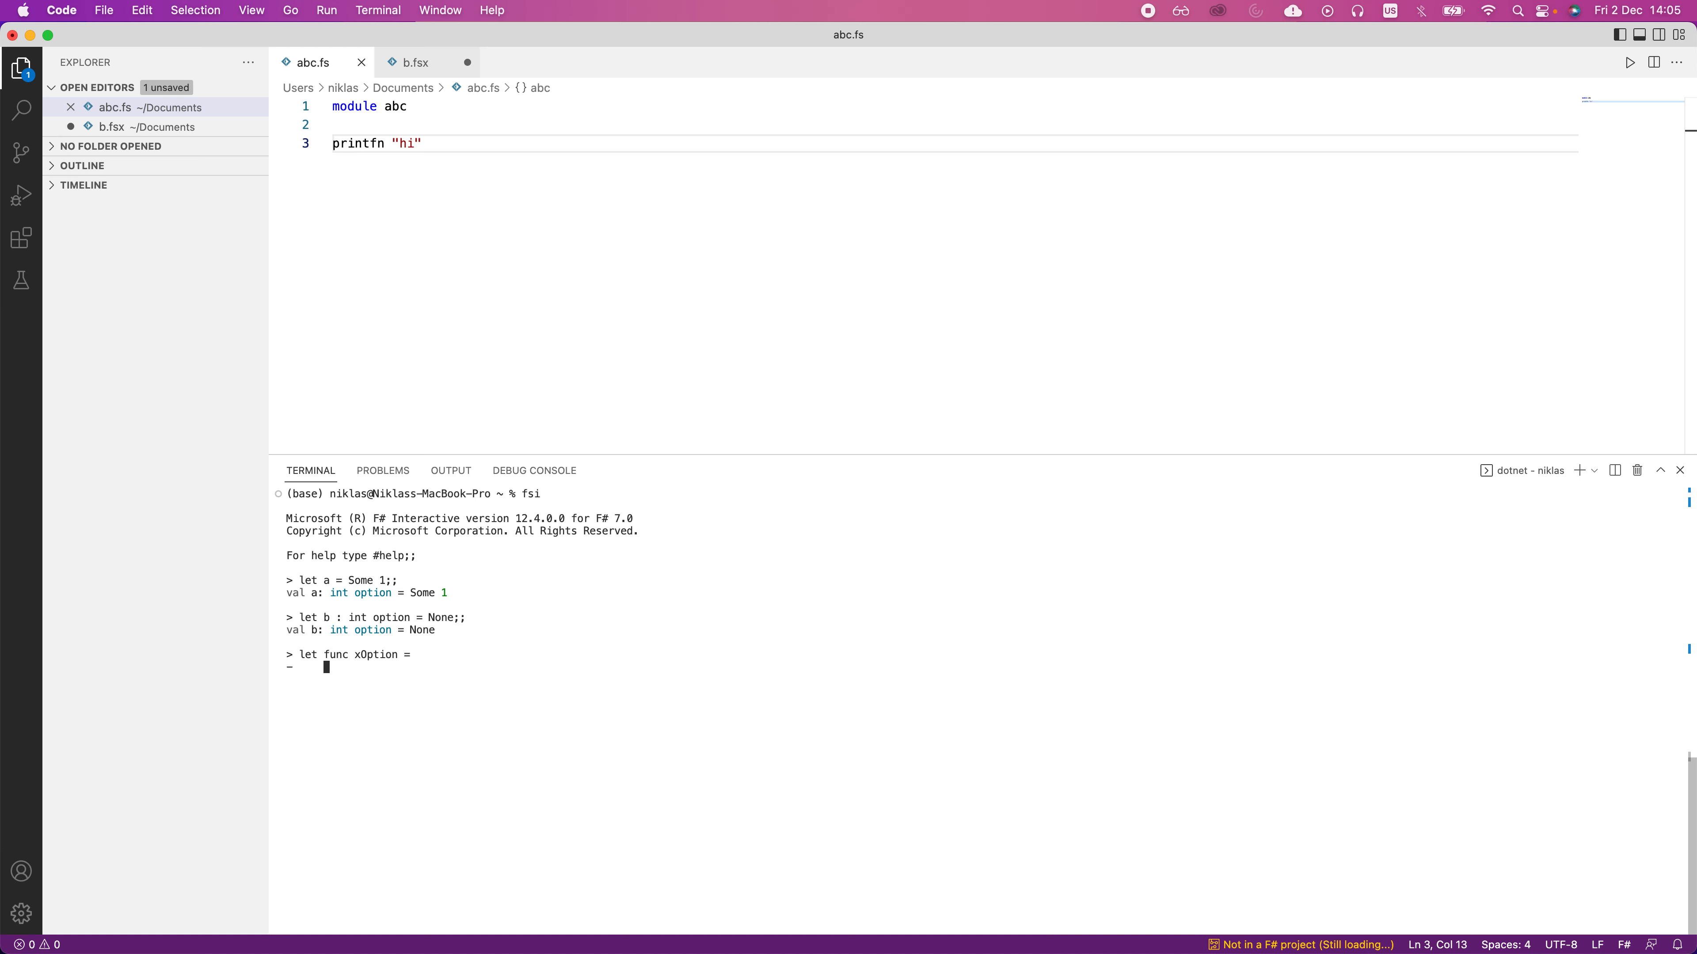
pyautogui.write('match')
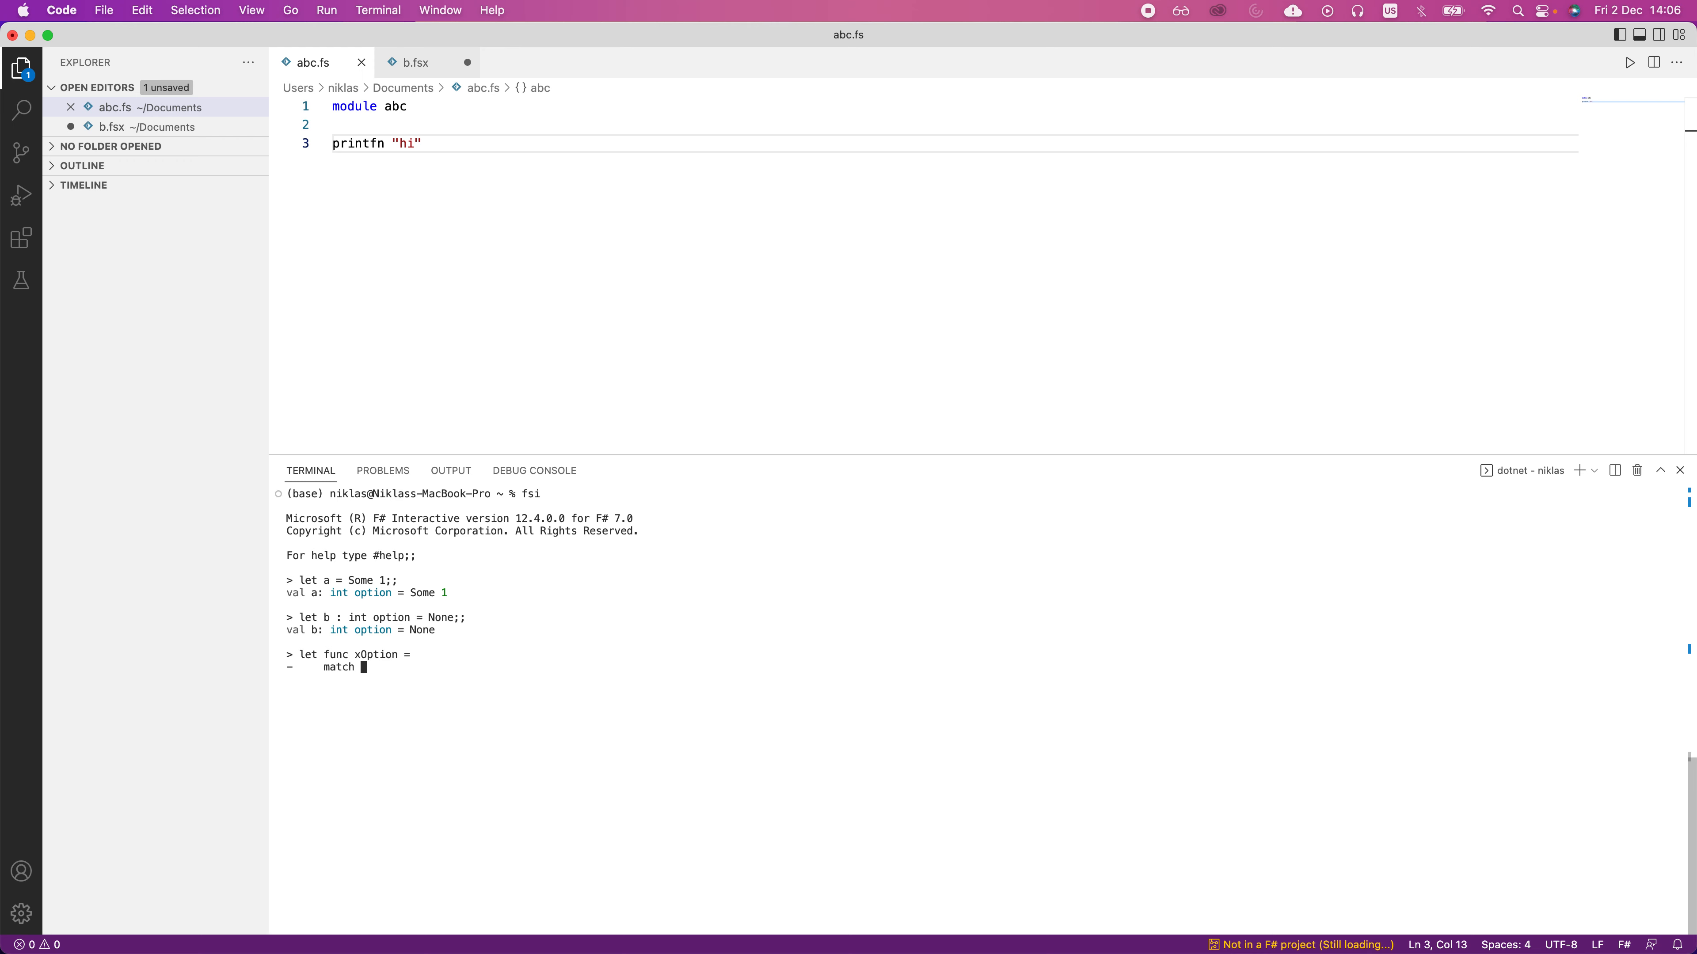
pyautogui.write('xOption with')
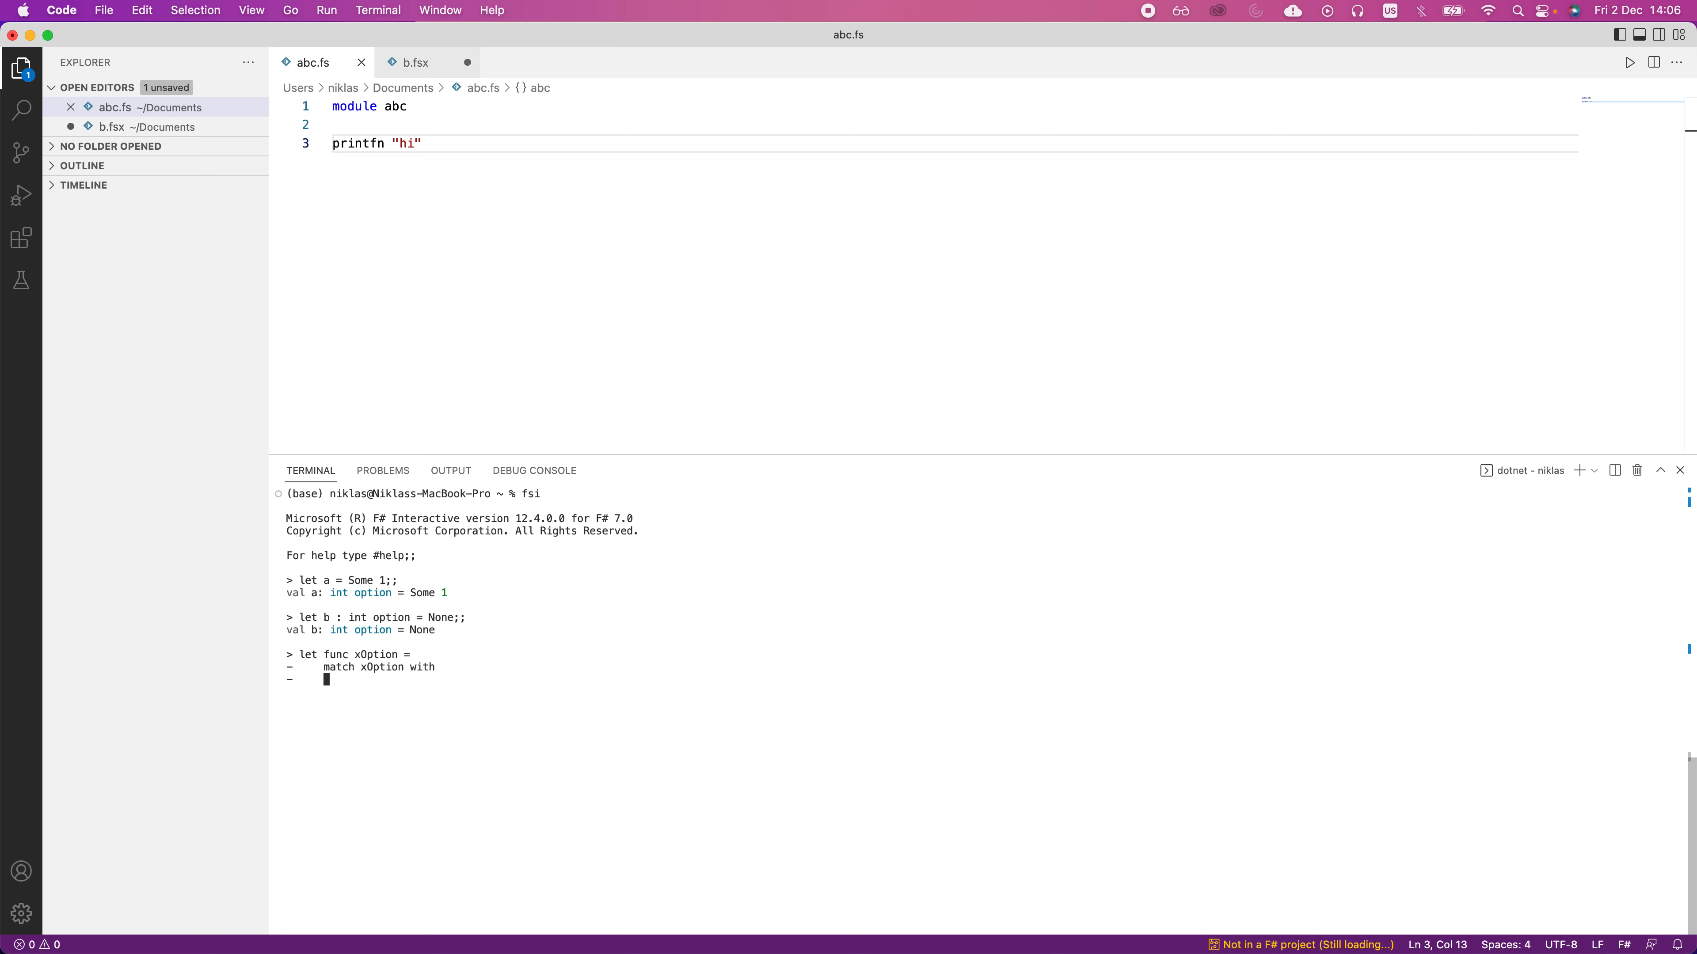
pyautogui.write('| None ->')
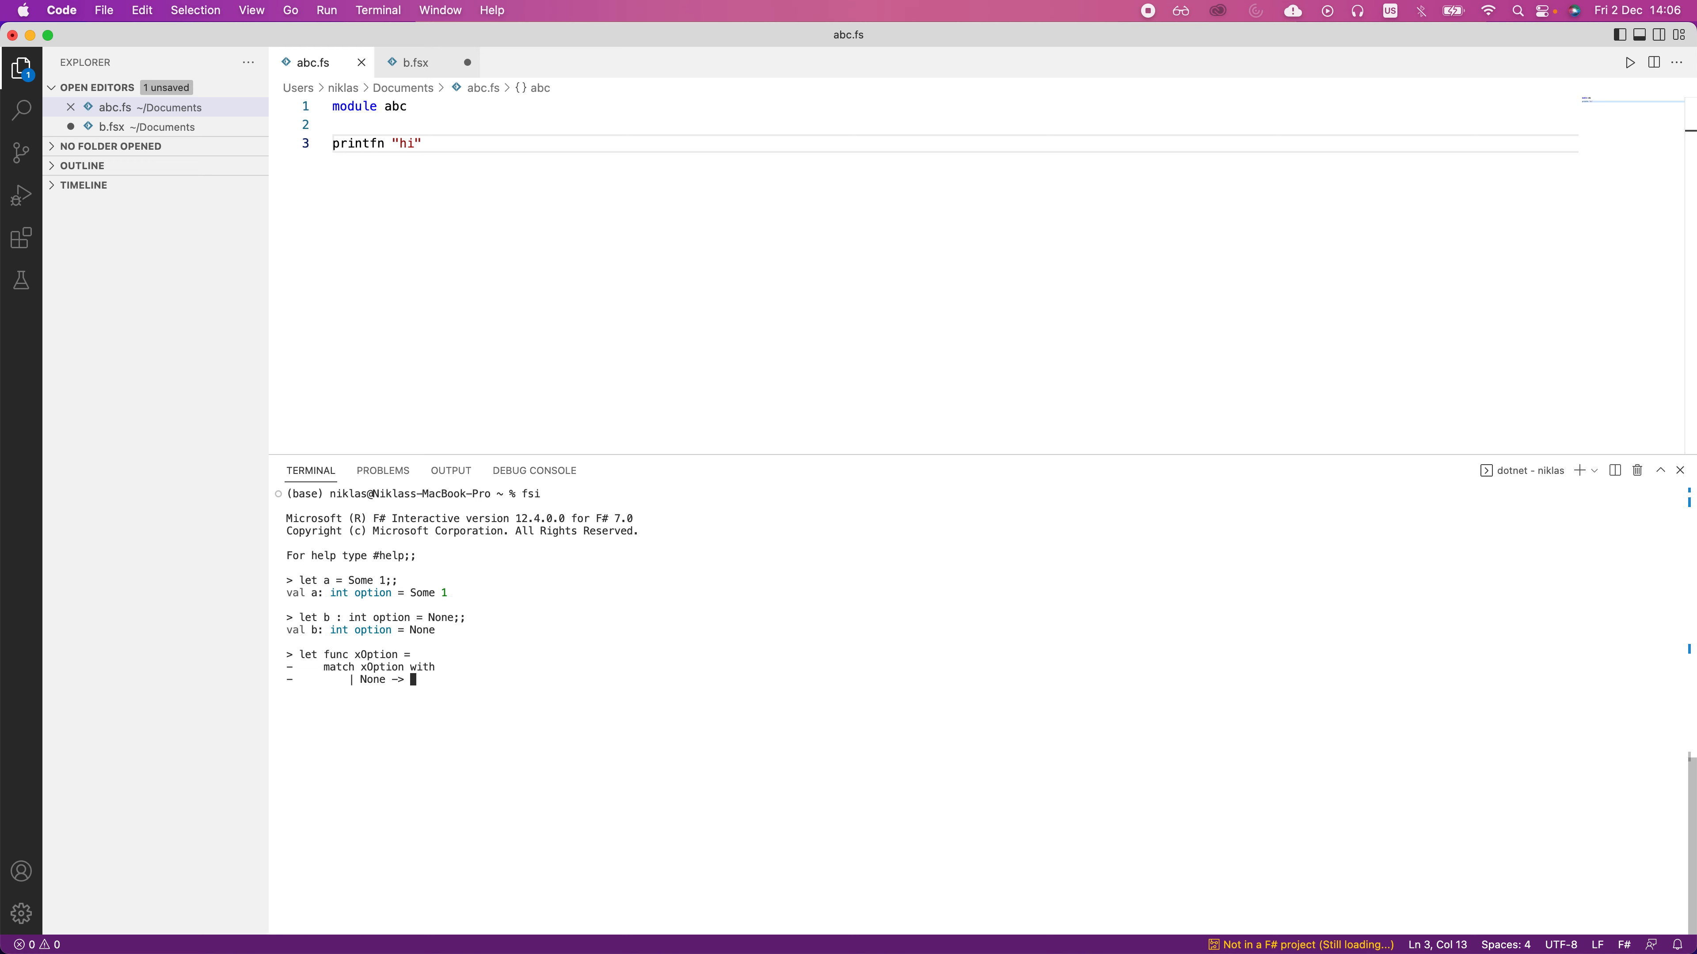
# Step: Complete the cases None -> 0 and Some x -> x, evaluate func, and start func a
pyautogui.write('0')
pyautogui.write('|')
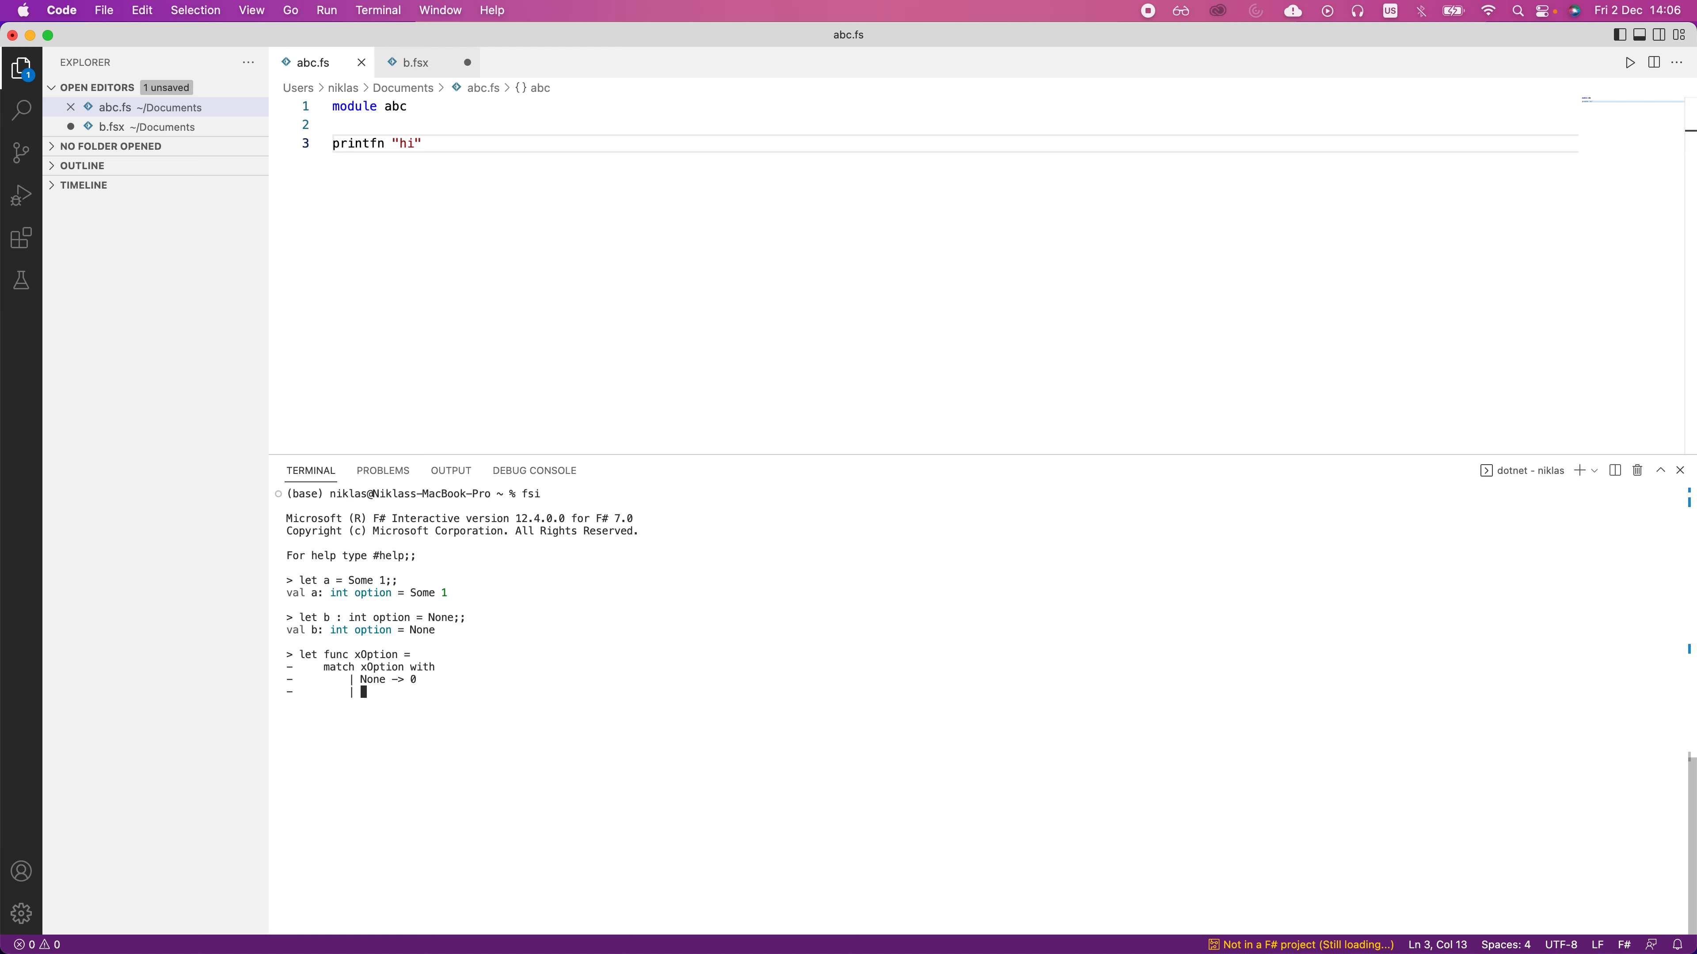
pyautogui.write('Some x')
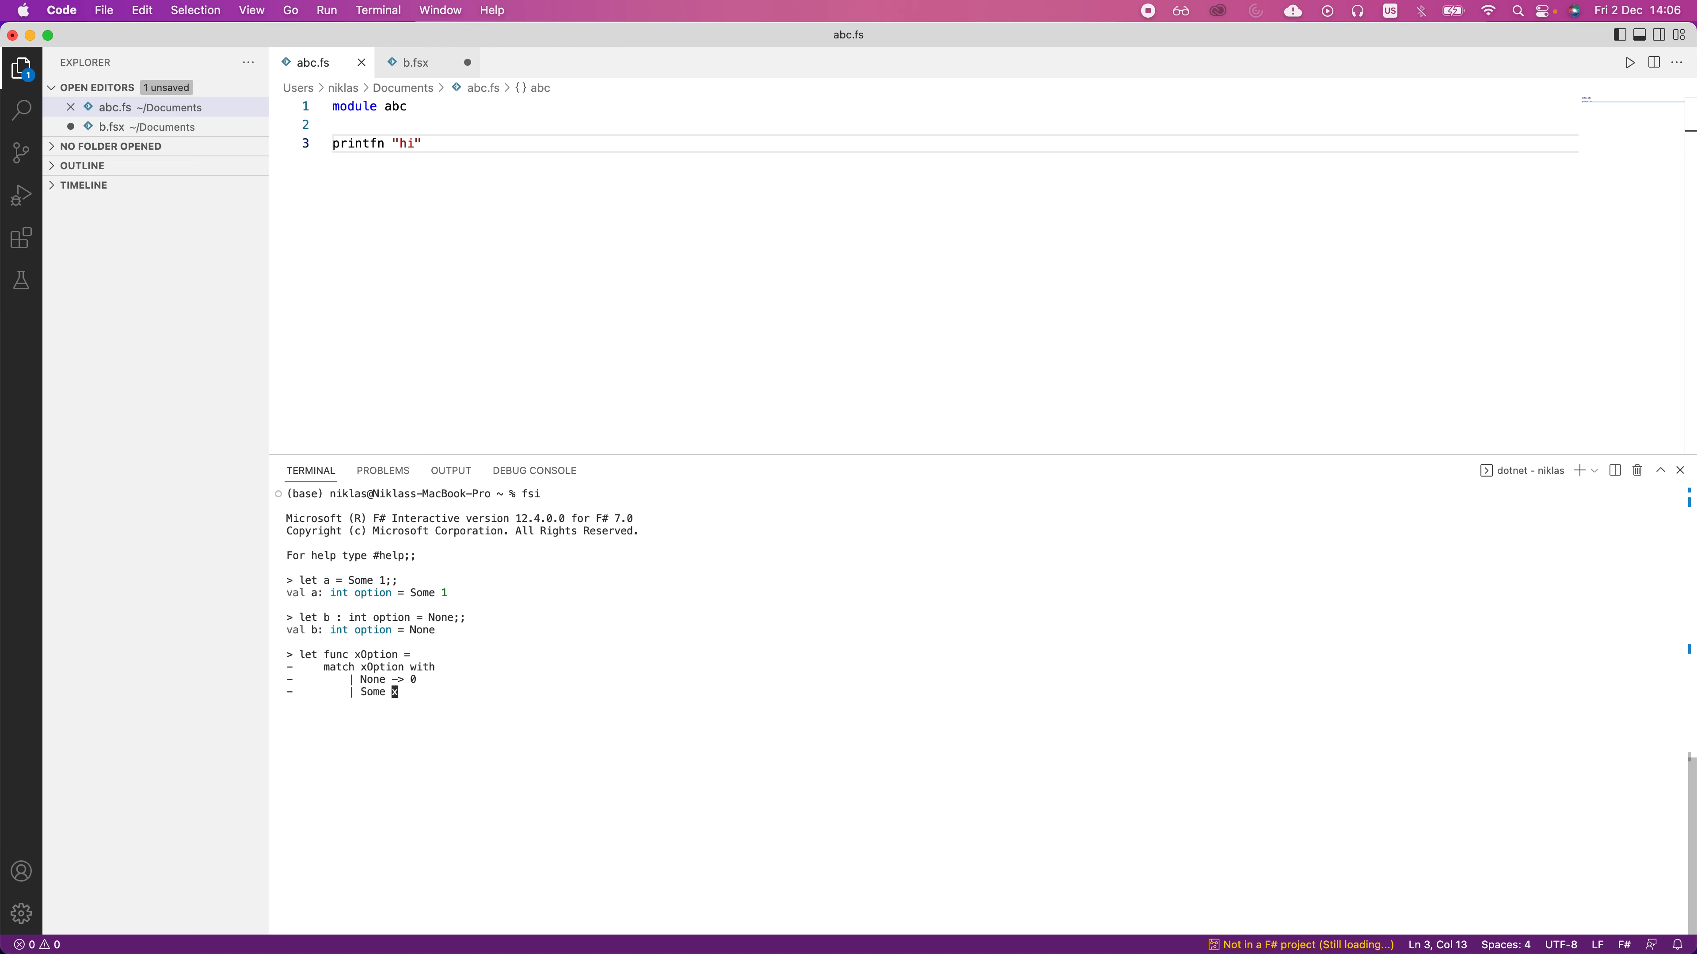
pyautogui.write('x')
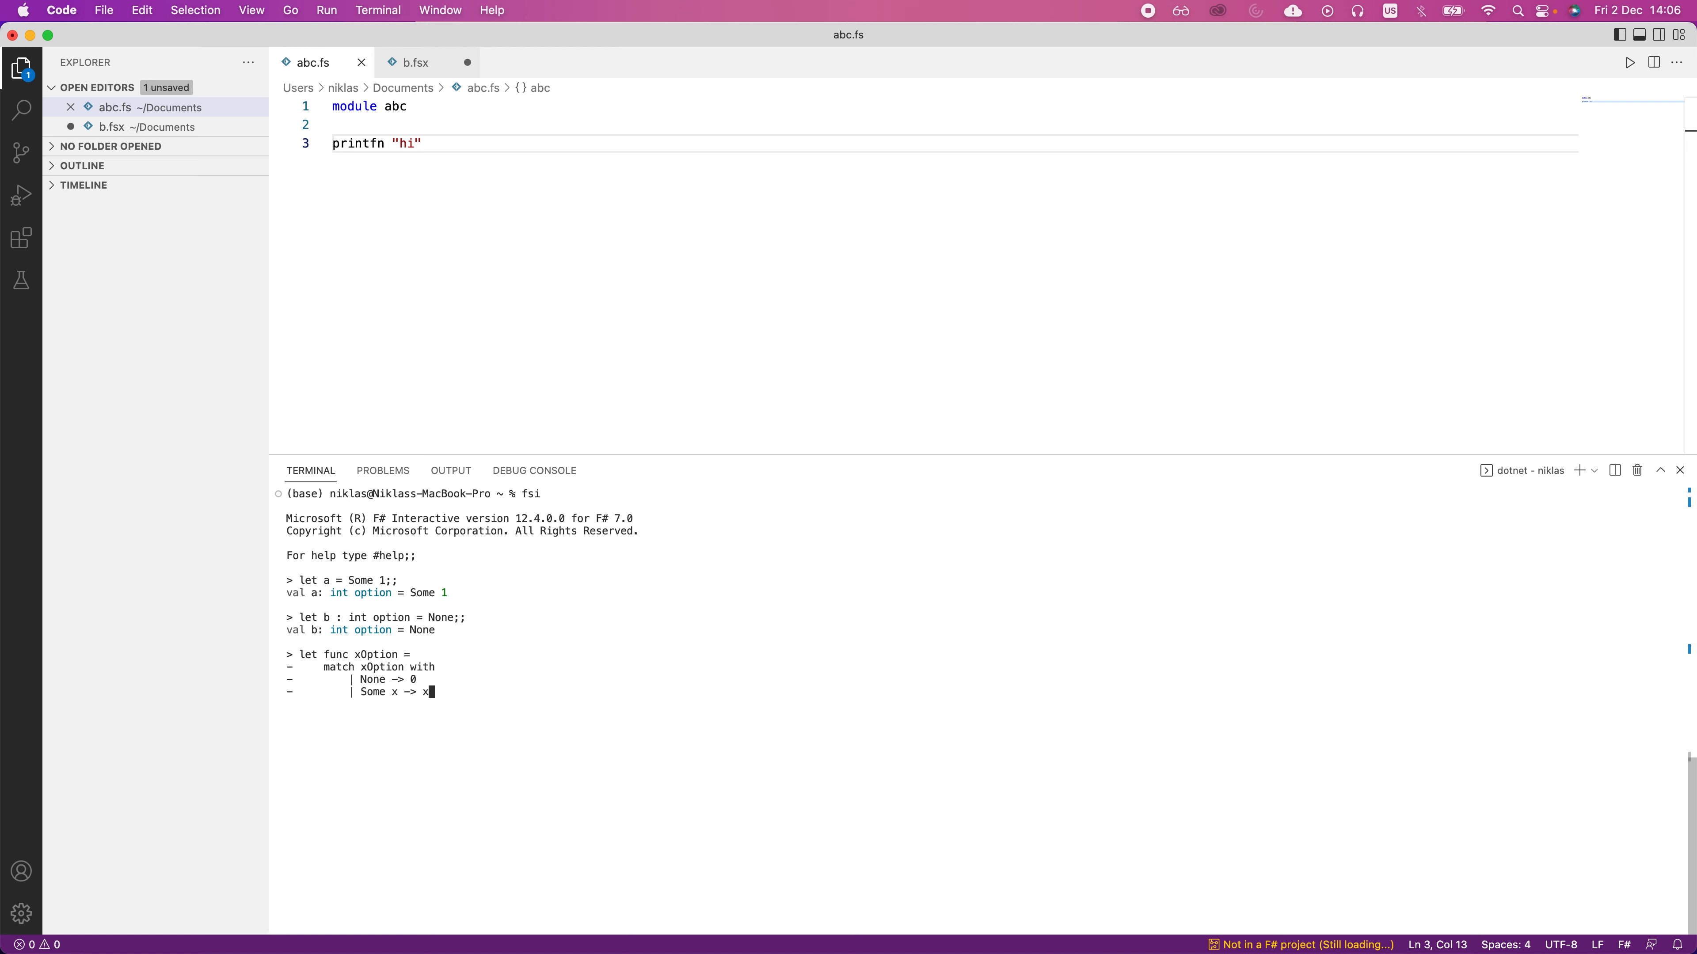
pyautogui.write(';;')
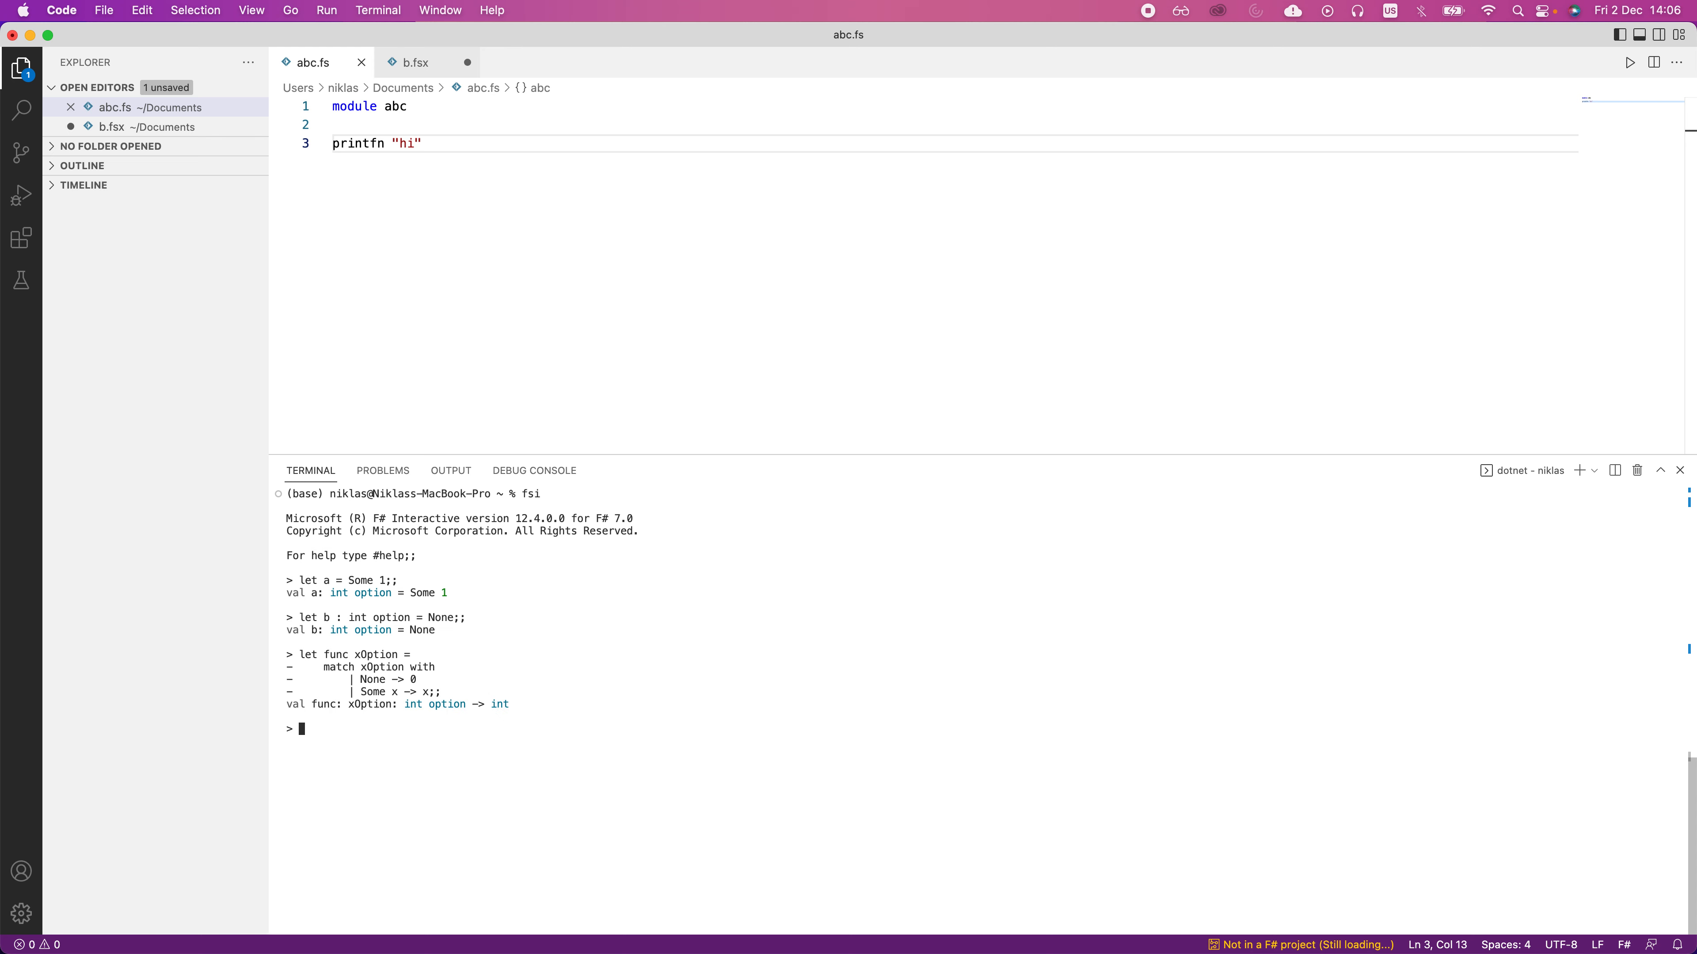
pyautogui.write('func a')
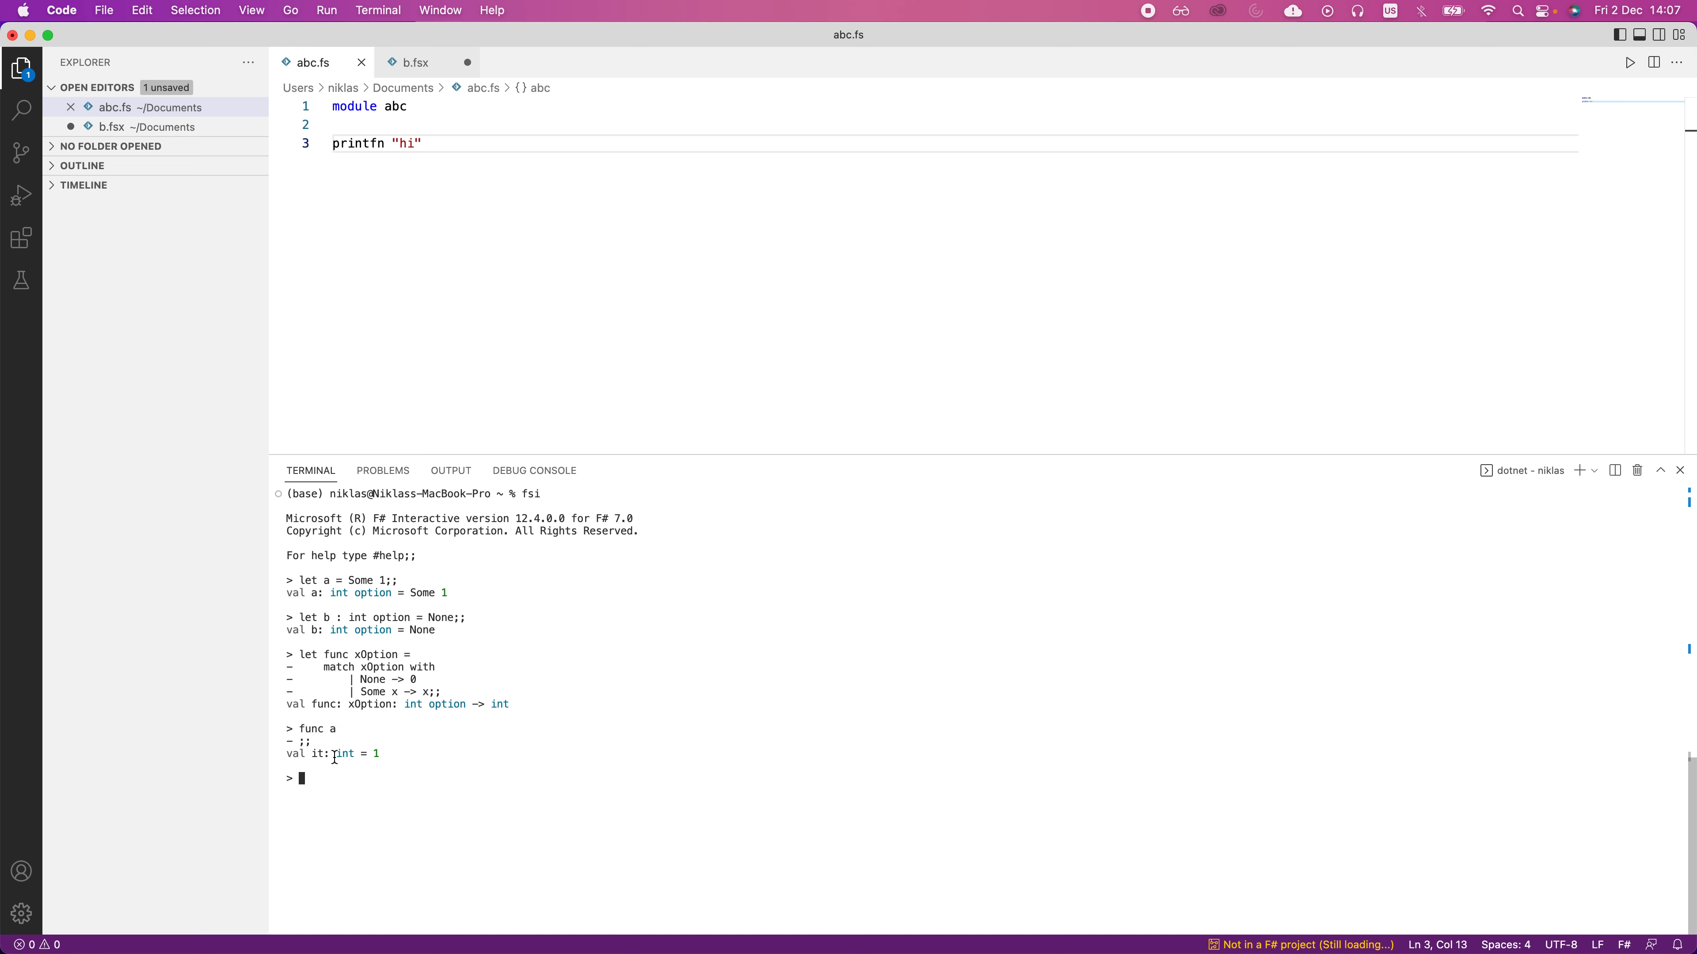
# Step: Highlight the int = 1 result of func a and begin the next func call
pyautogui.moveTo(337, 753); pyautogui.dragTo(387, 753)
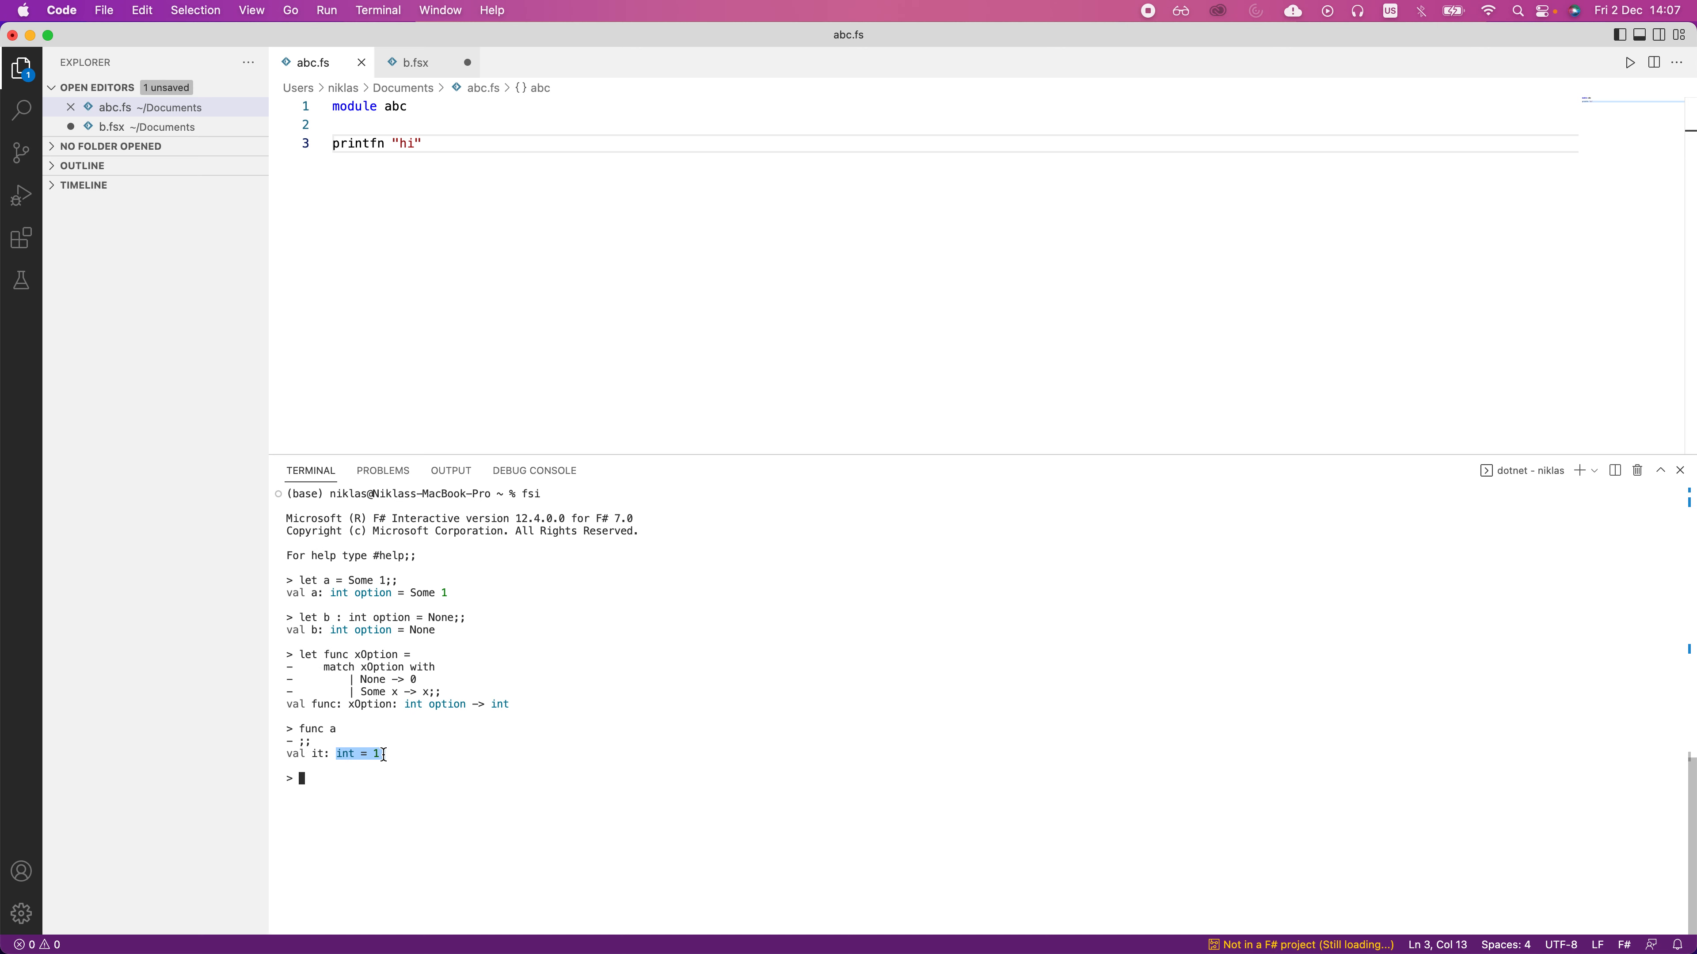
pyautogui.moveTo(353, 705)
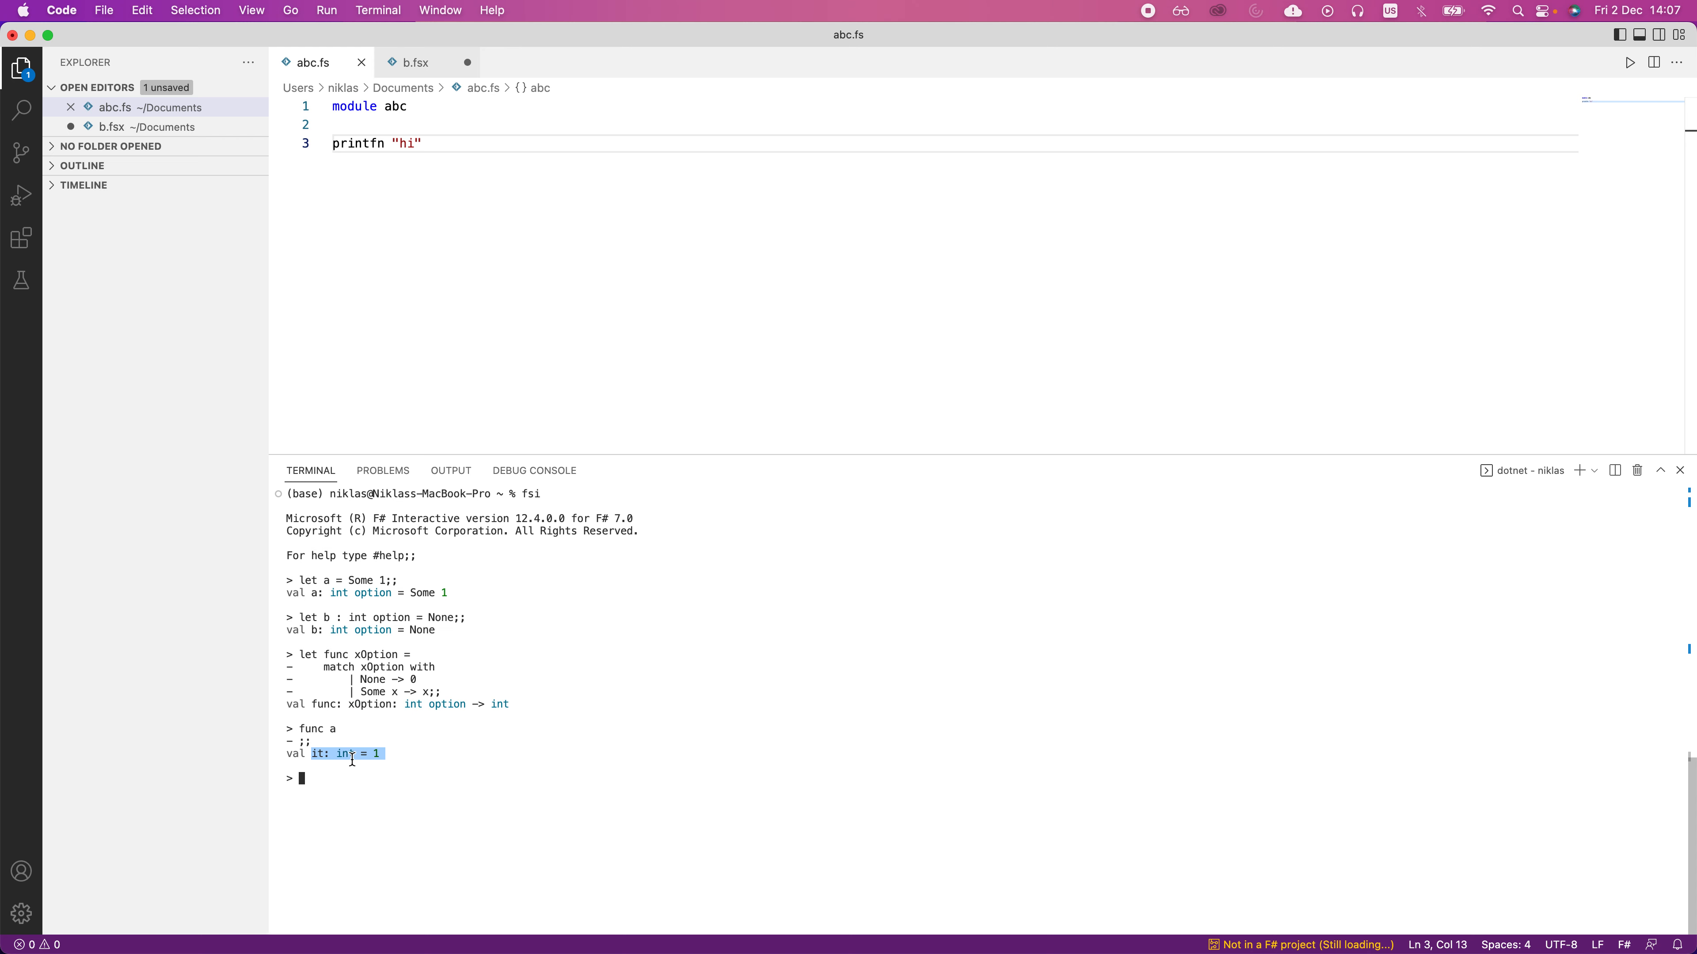
pyautogui.moveTo(383, 729)
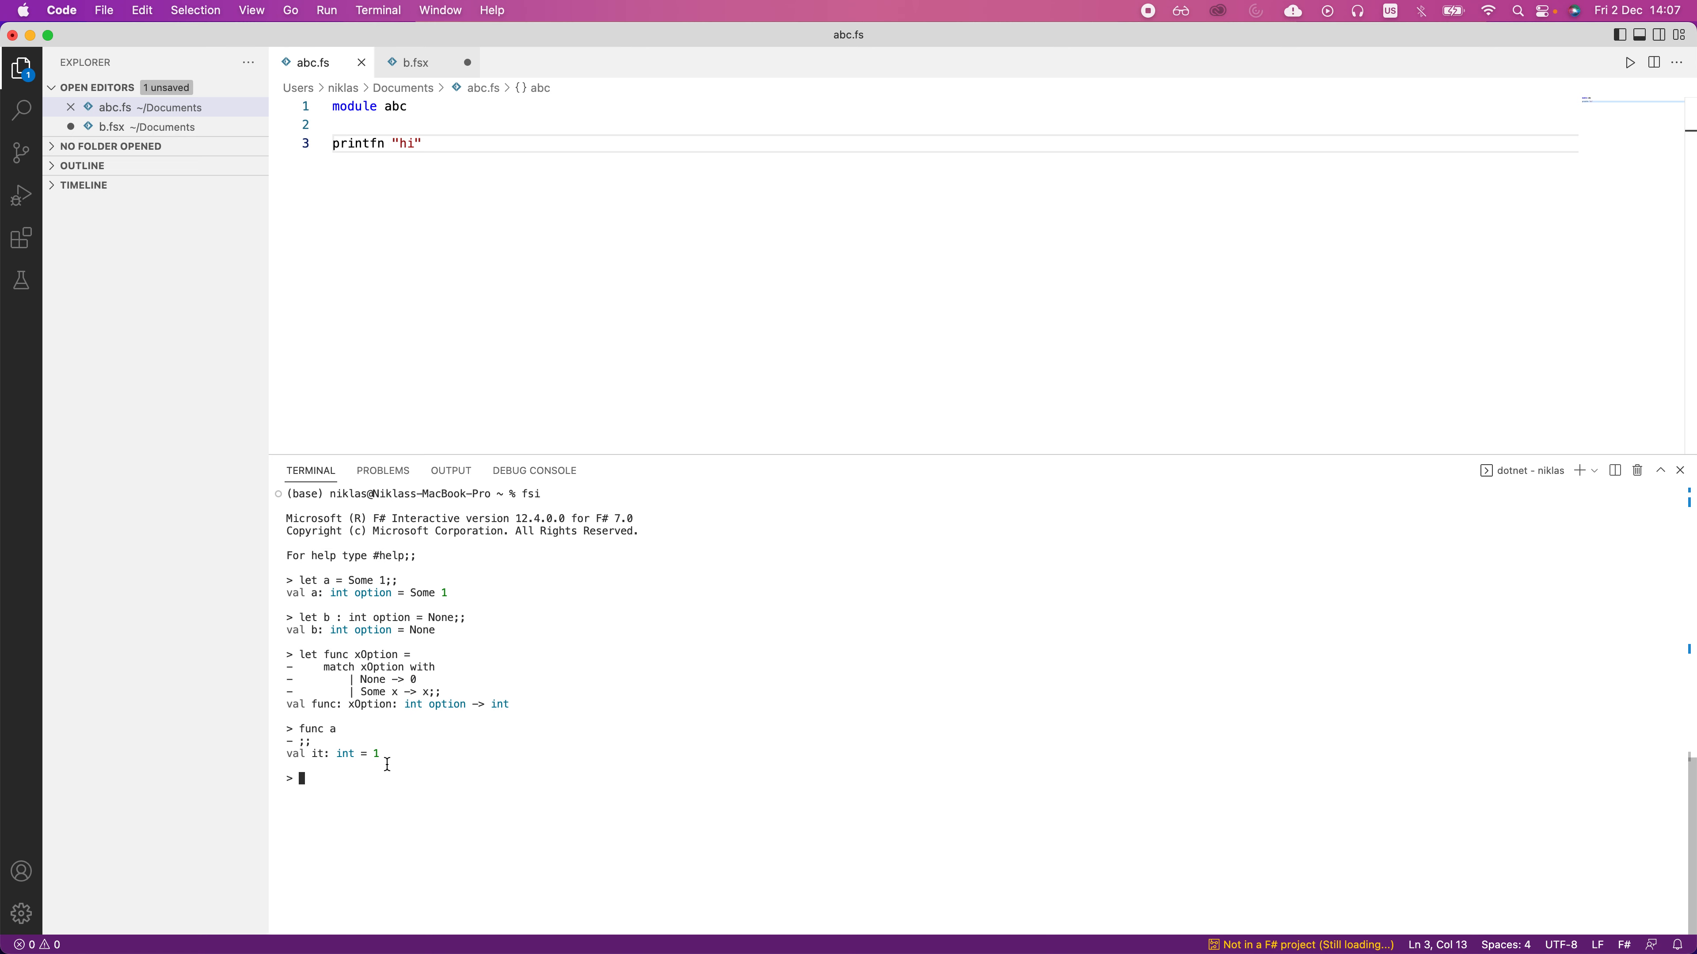
pyautogui.write('func')
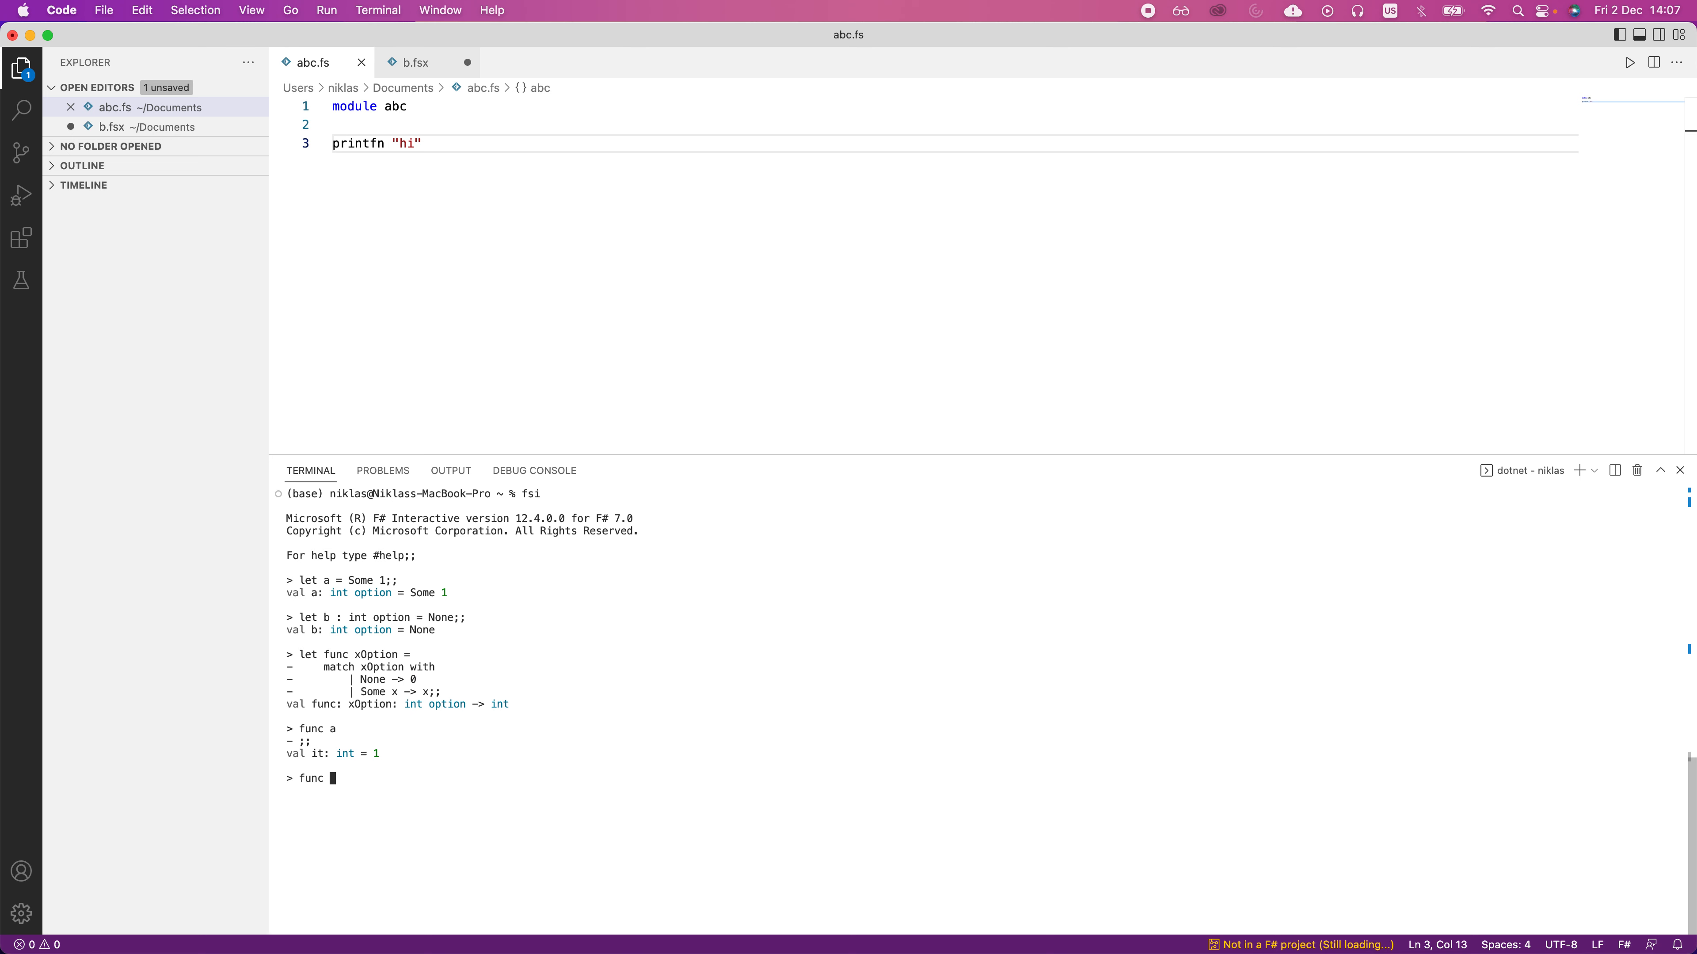
# Step: Evaluate func b;; and get the int result 0 for the None case
pyautogui.write('b;;')
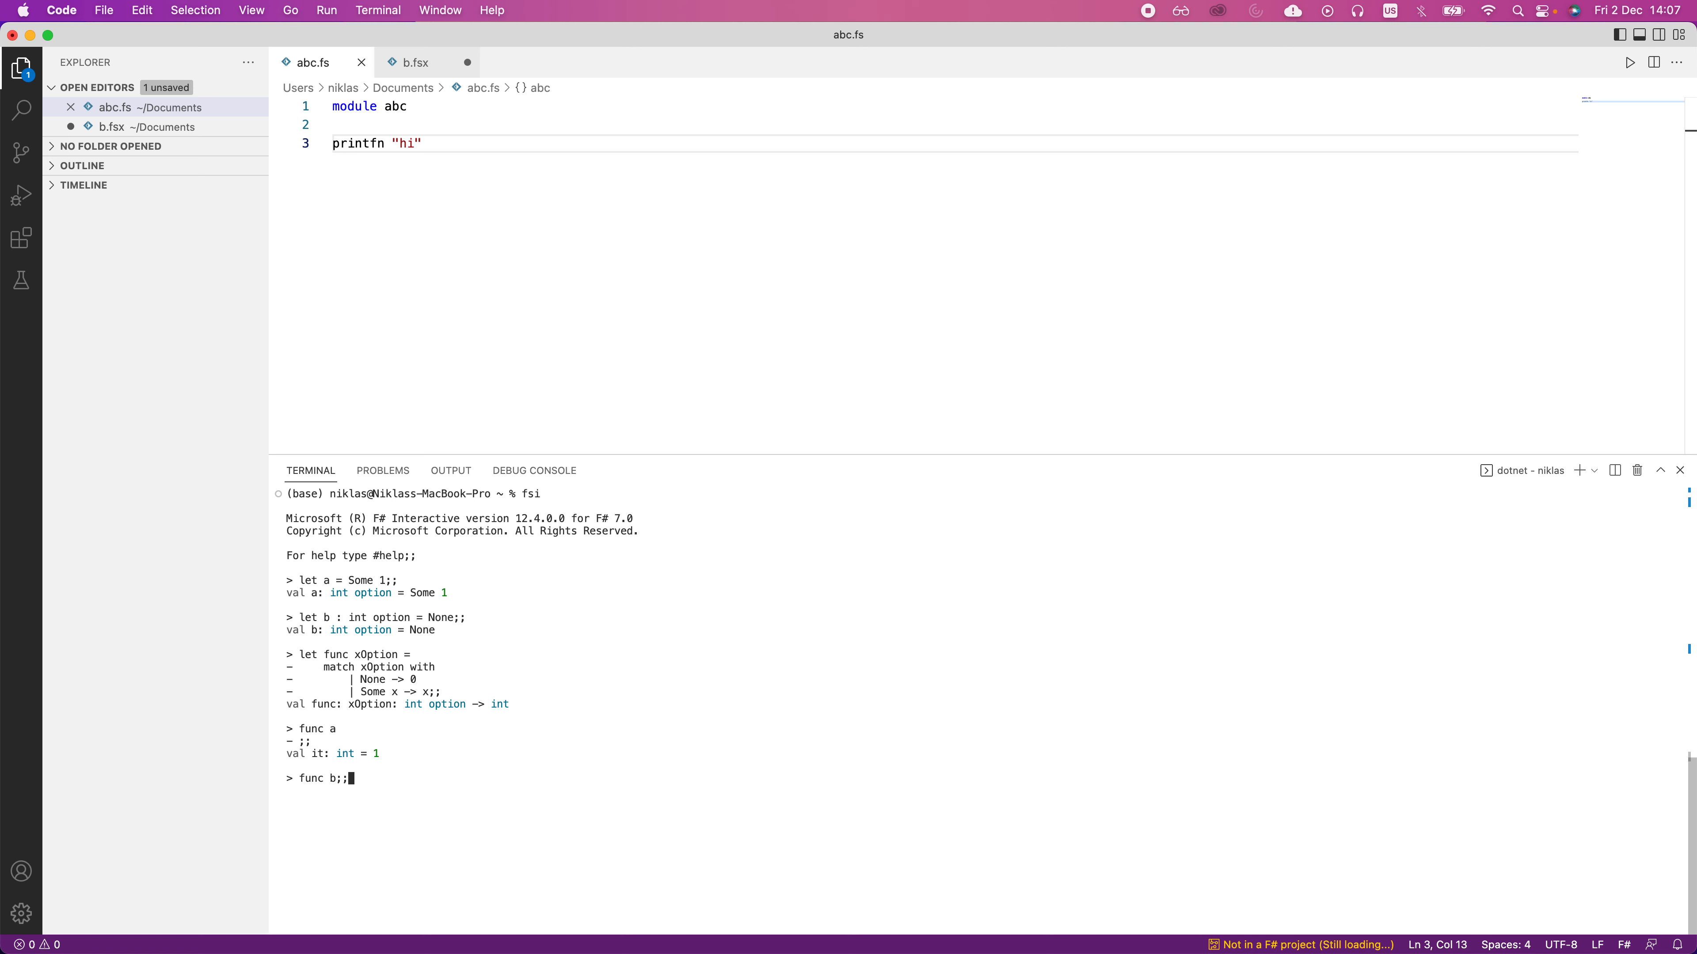
pyautogui.press('enter')
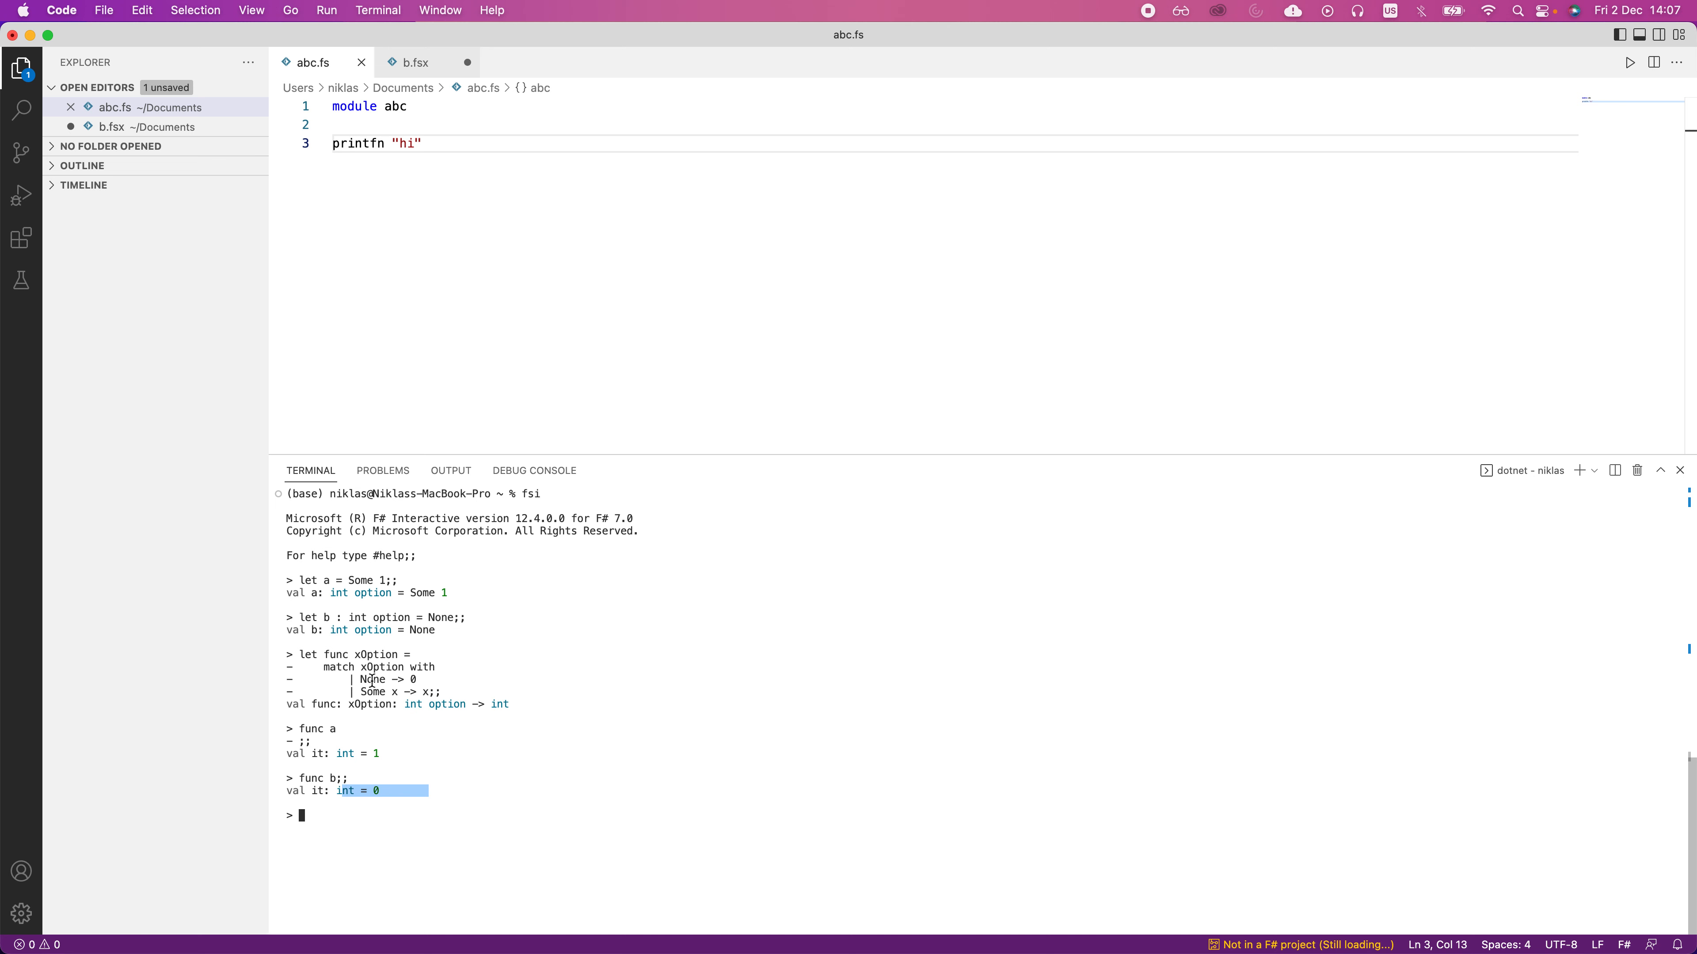
pyautogui.moveTo(403, 680)
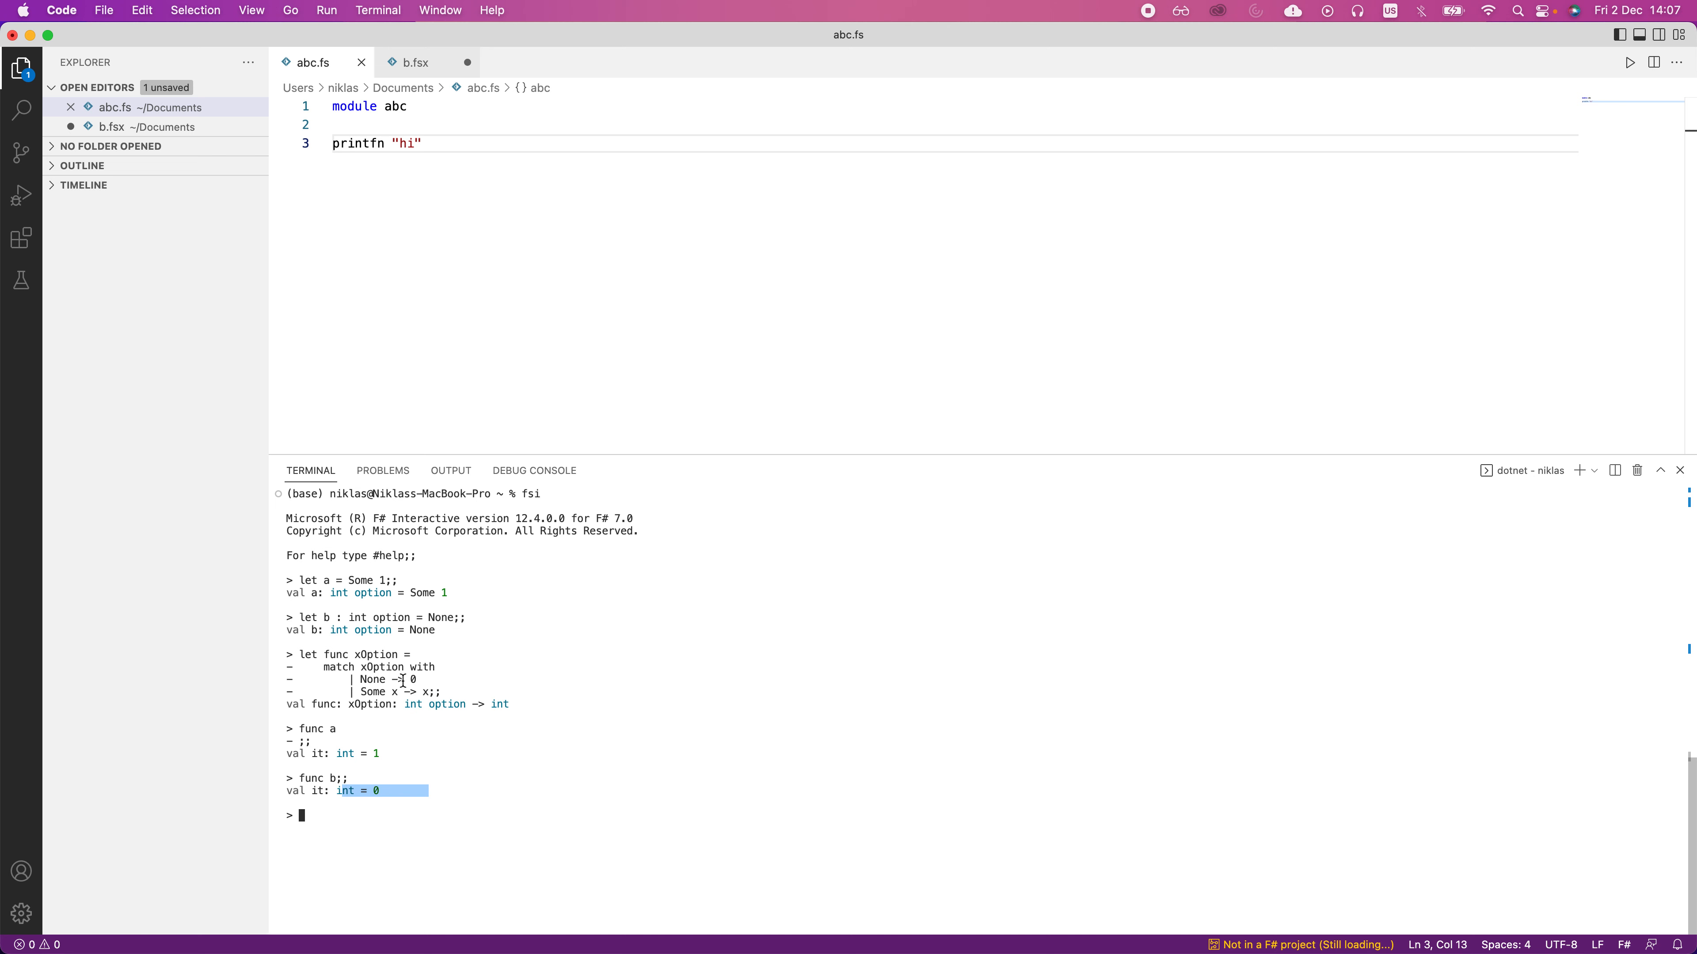